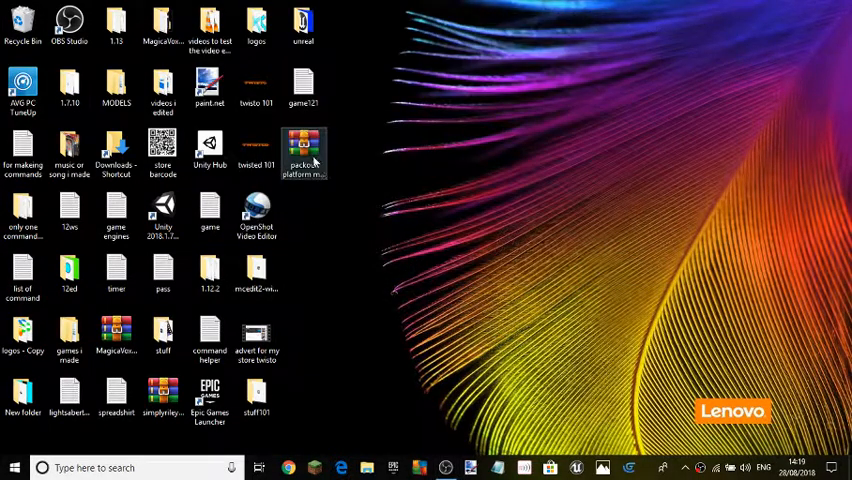
Drag the parkour game ZIP icon out to open space on the right of the desktop.
drag(304, 156, 350, 30)
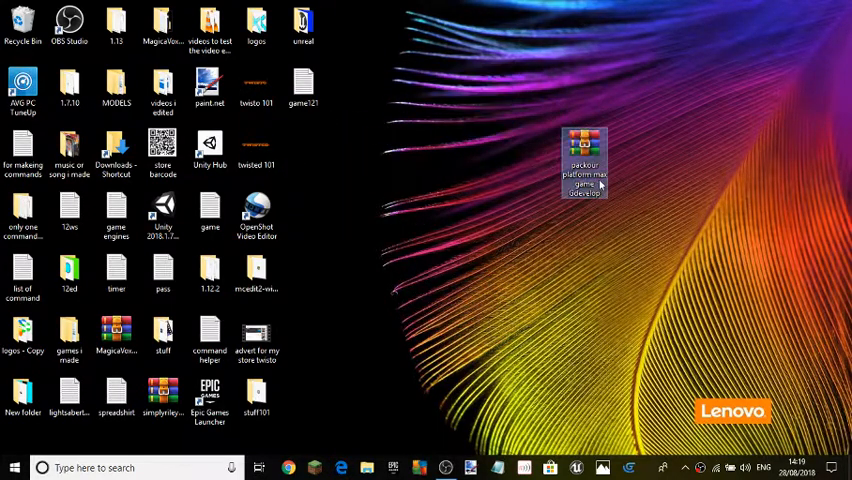
mouse_move(584, 164)
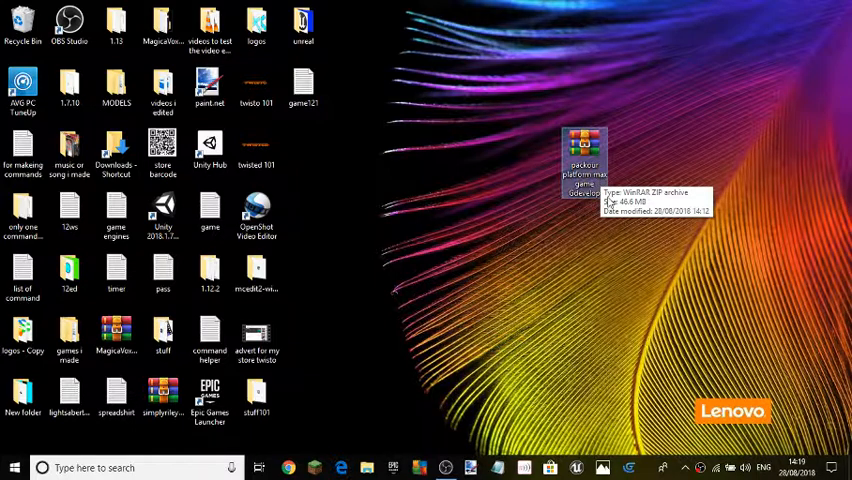
mouse_move(596, 196)
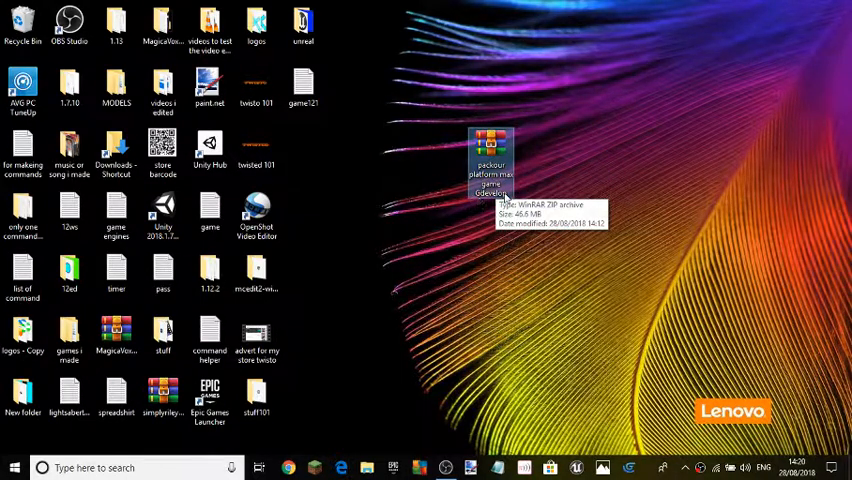
drag(490, 160, 304, 160)
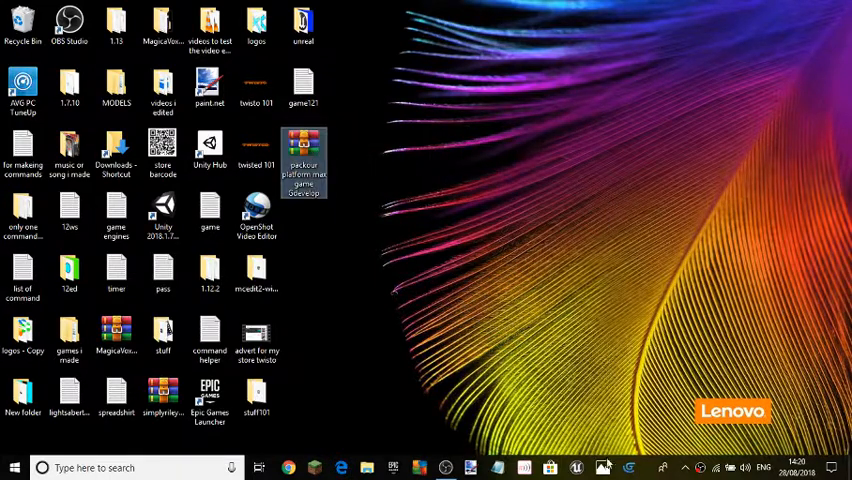
mouse_move(412, 284)
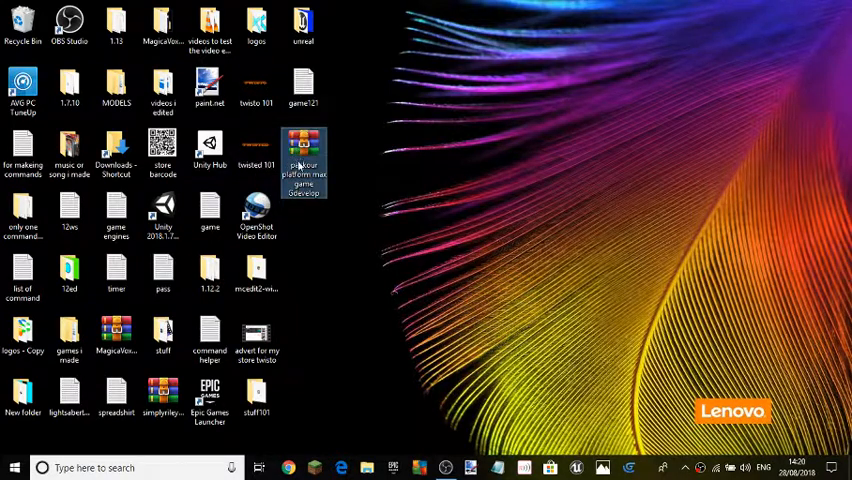
drag(304, 164, 350, 164)
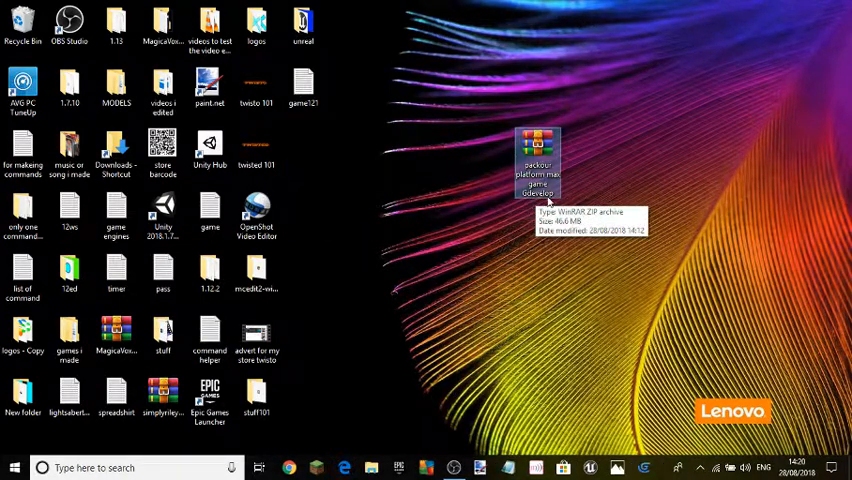
mouse_move(560, 200)
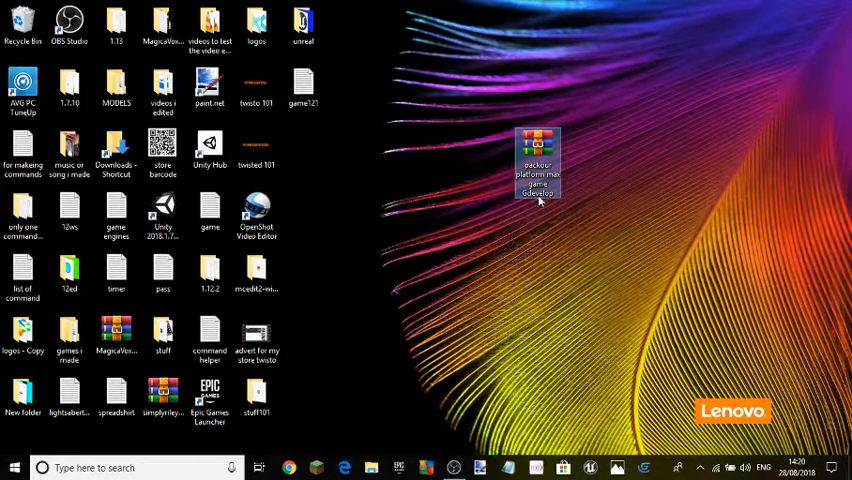
mouse_move(538, 190)
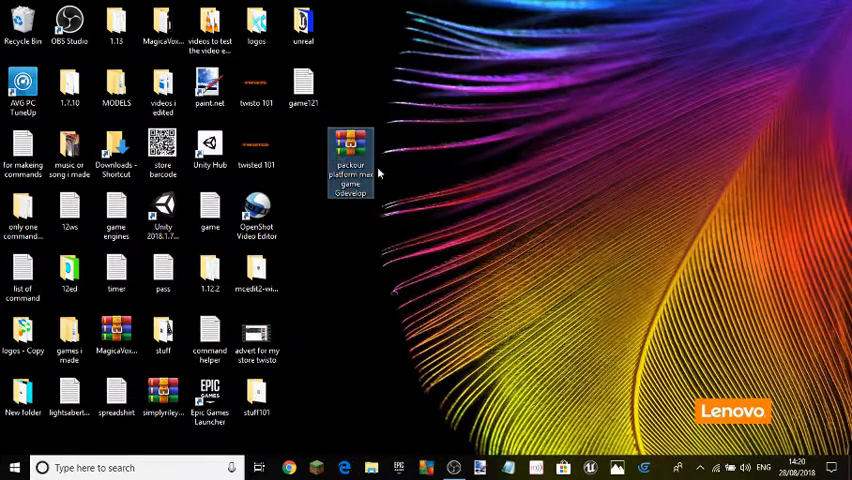
drag(350, 164, 304, 160)
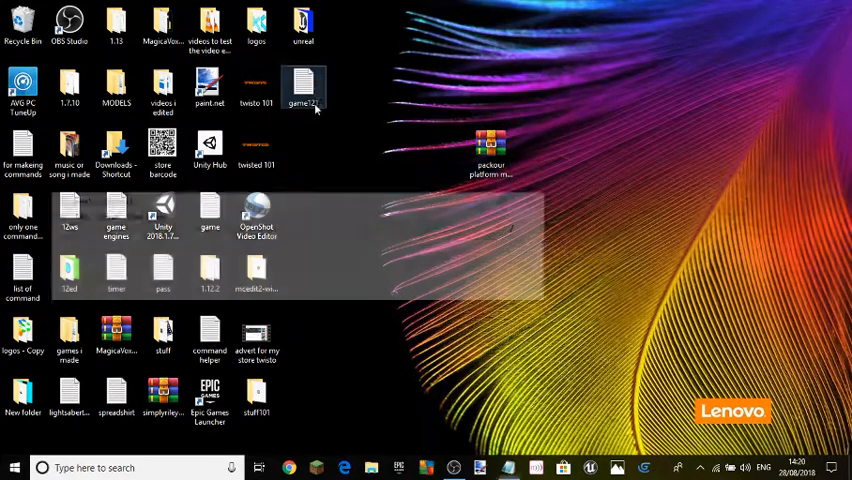
Look at the game121 Notepad file and close it again.
double_click(304, 90)
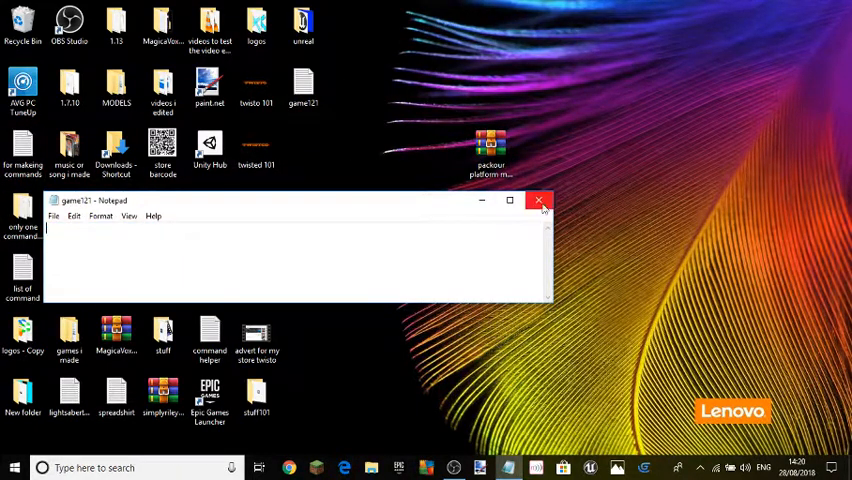
click(540, 200)
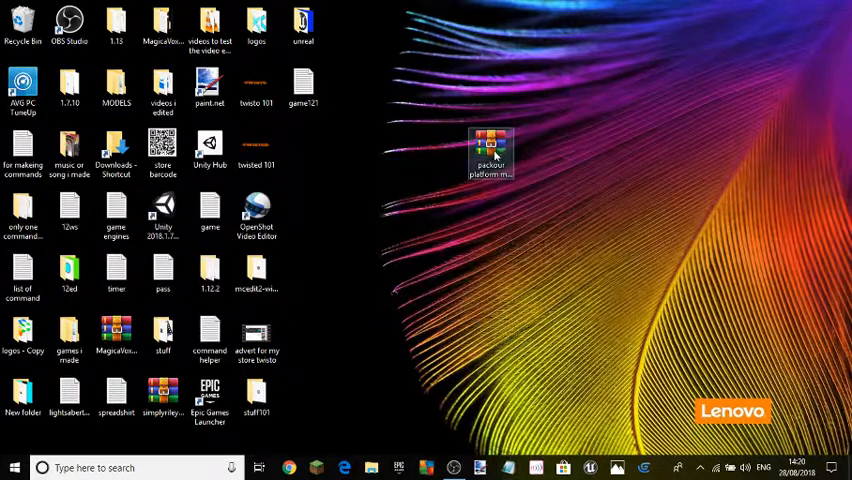
double_click(490, 150)
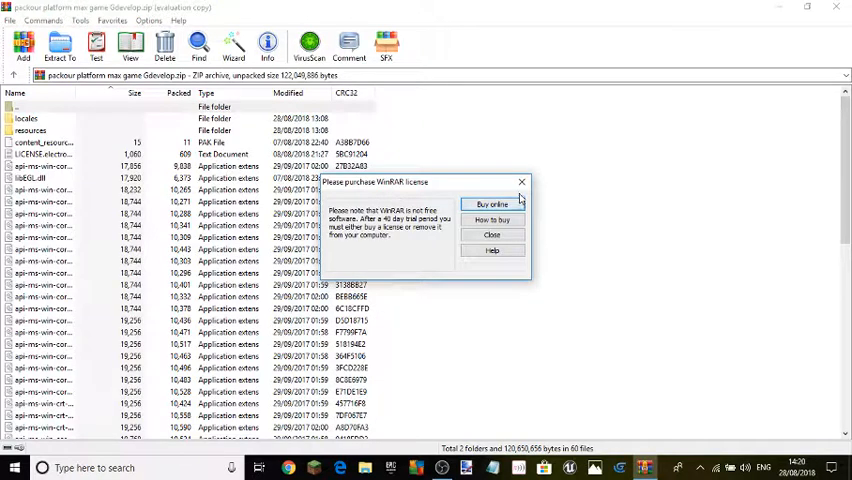
click(492, 236)
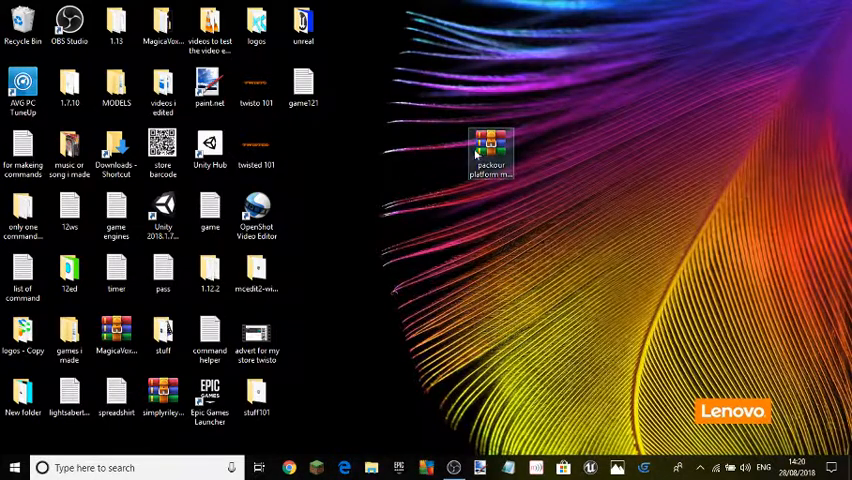
Extract the parkour game archive into its own game folder on the desktop via WinRAR.
right_click(490, 156)
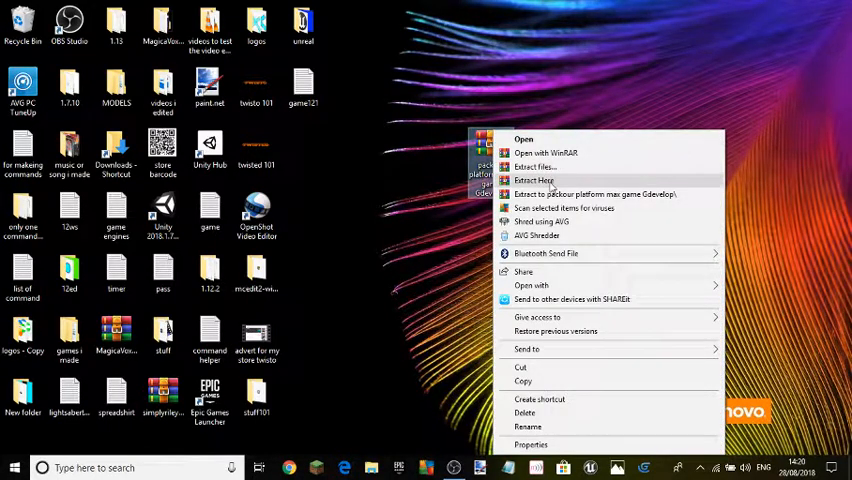
click(532, 180)
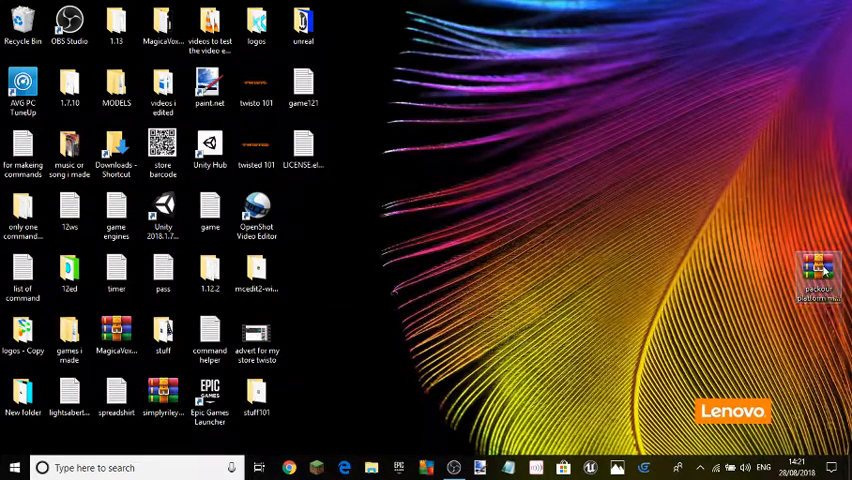
double_click(816, 276)
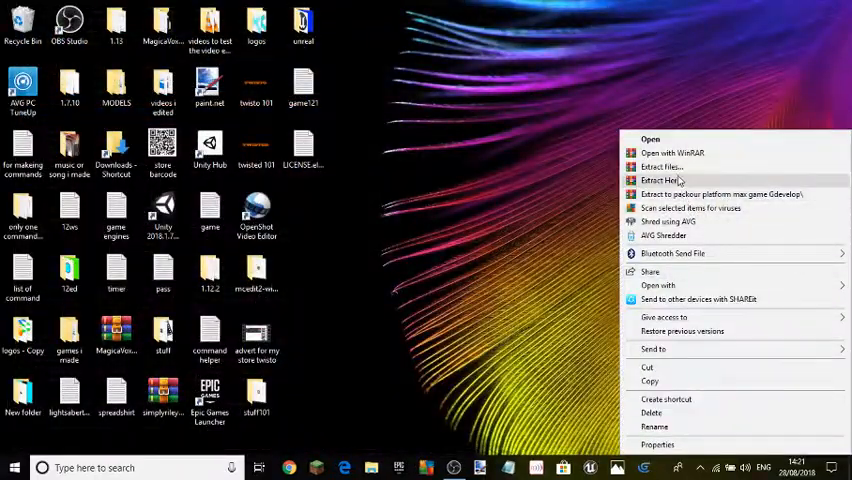
click(660, 166)
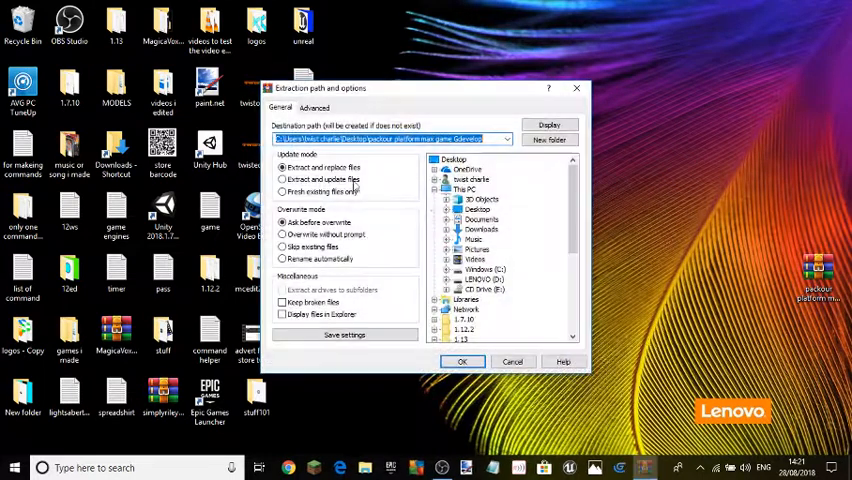
click(462, 360)
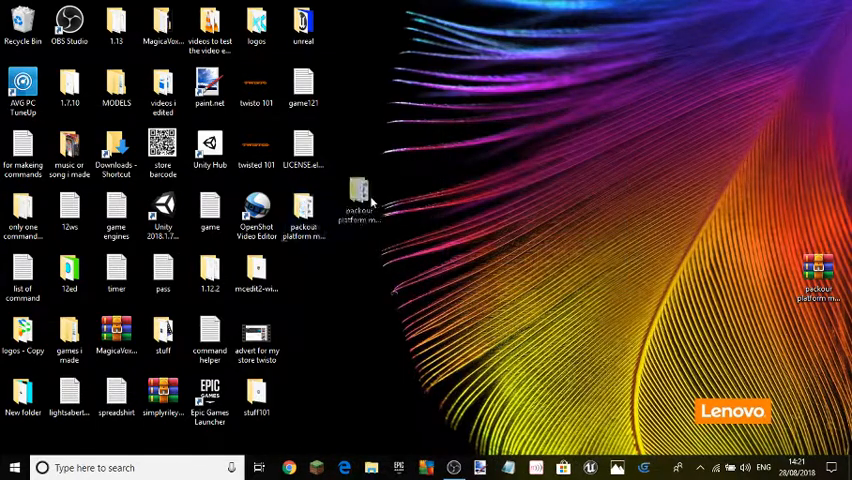
Place the extracted folder on the desktop and launch Project.exe from its file list.
drag(360, 200, 818, 290)
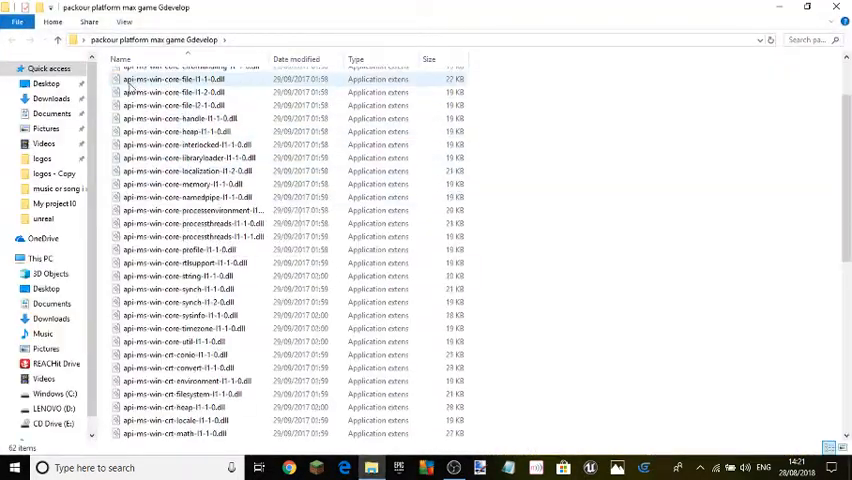
scroll(down, 3)
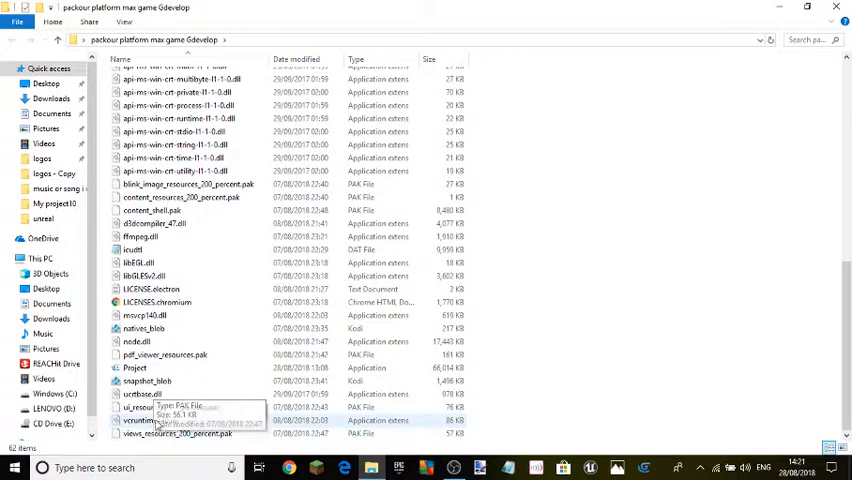
click(136, 368)
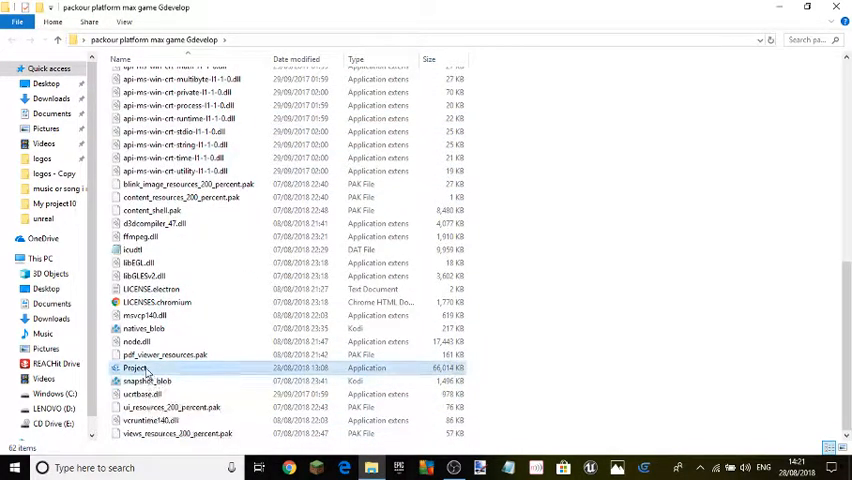
click(136, 368)
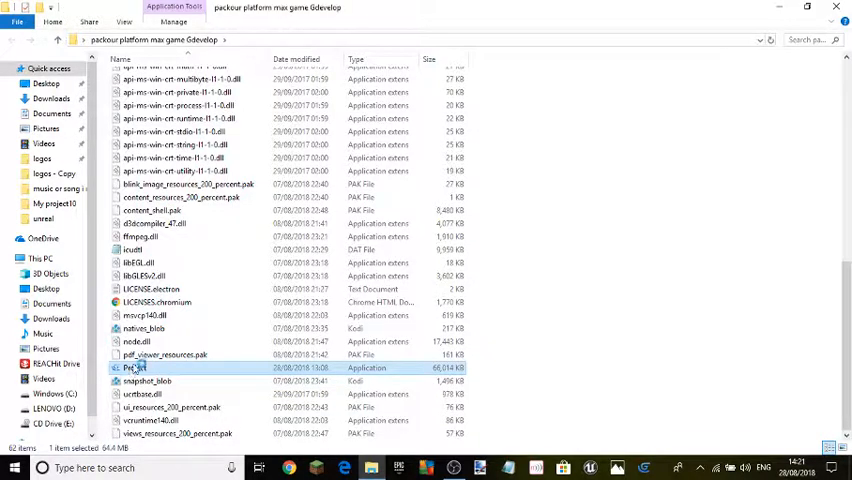
double_click(136, 368)
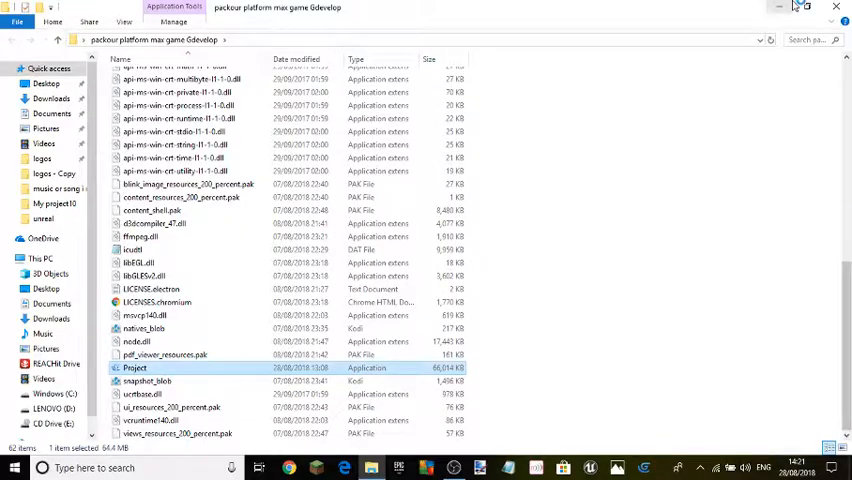
click(778, 8)
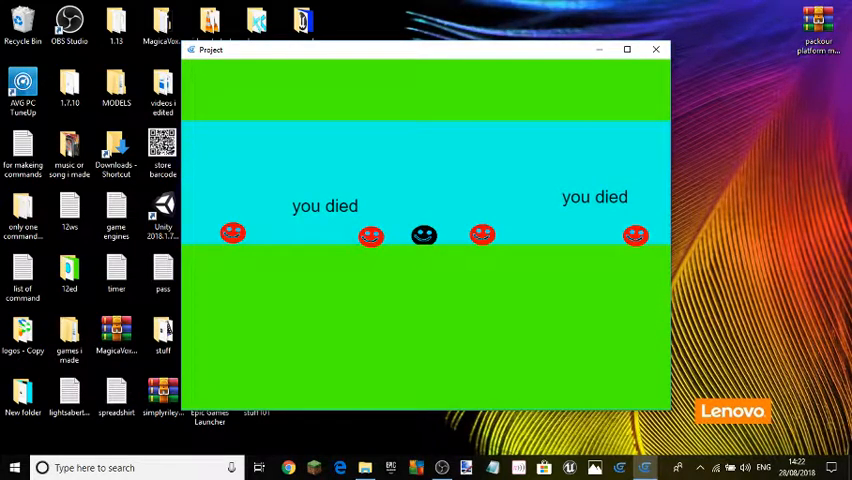
mouse_move(504, 8)
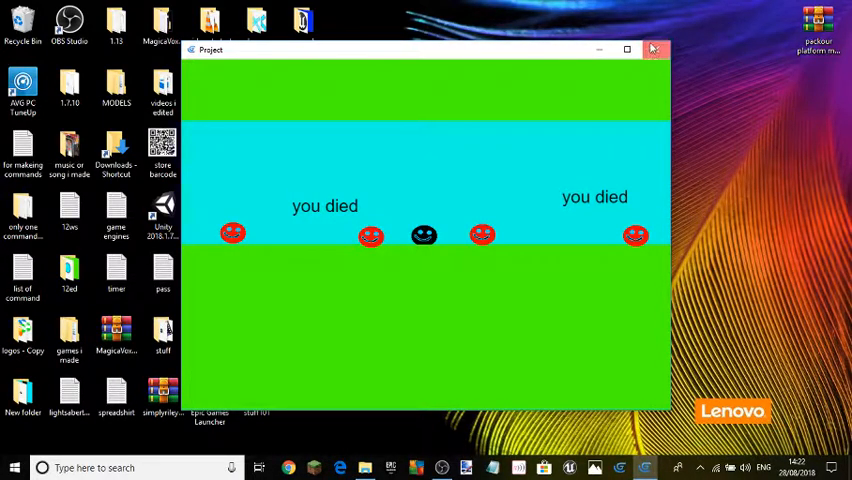
Send a Project.exe shortcut to the desktop from the game folder, then close the folder.
click(652, 48)
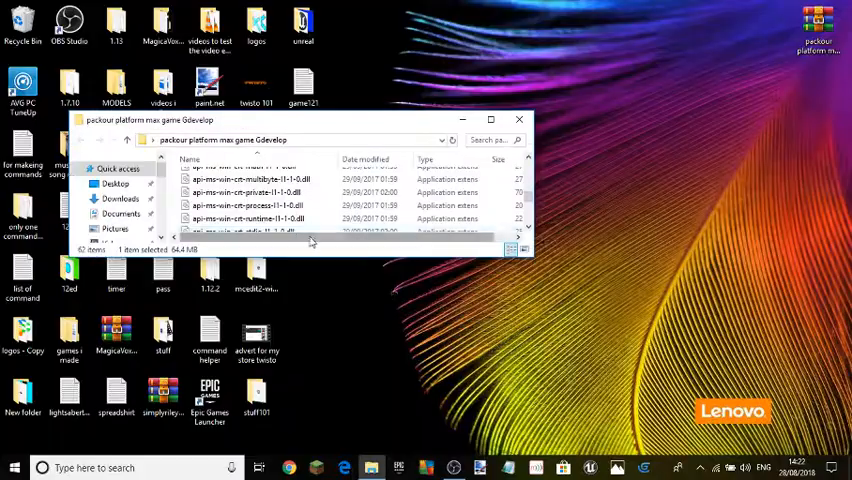
scroll(down, 3)
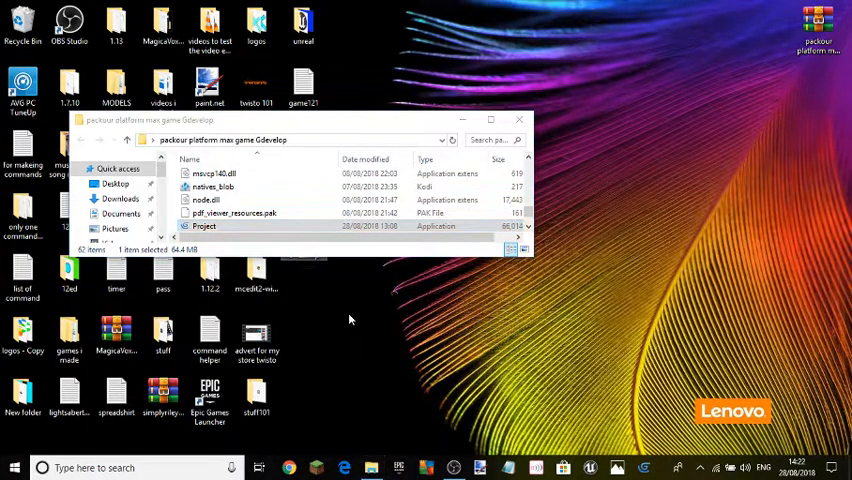
click(520, 120)
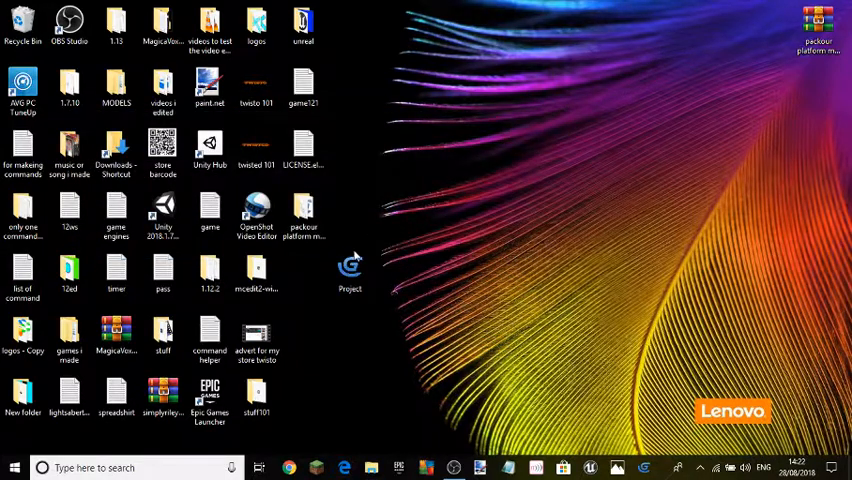
double_click(348, 270)
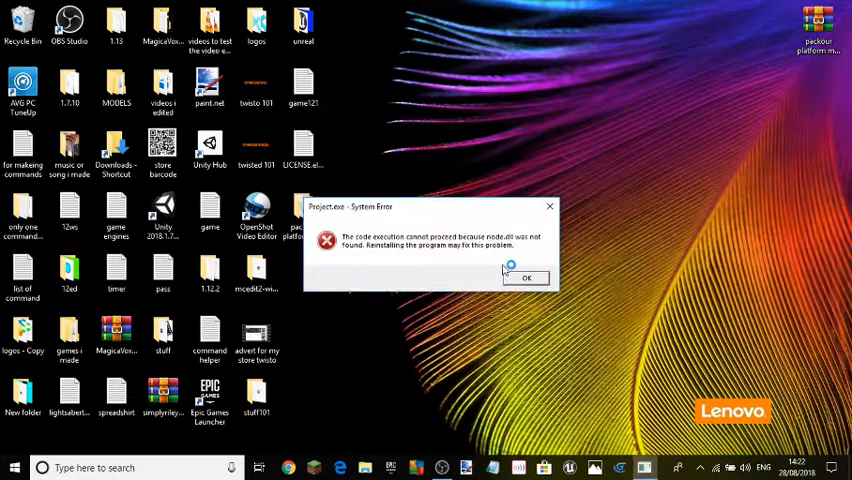
click(528, 276)
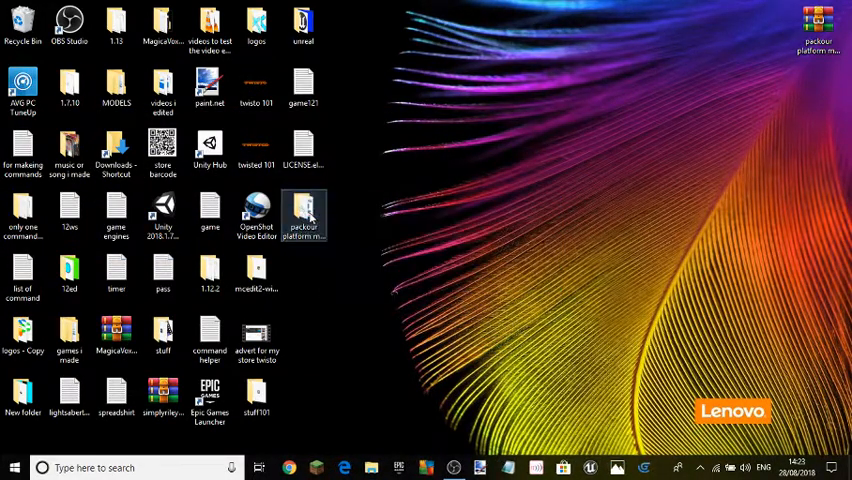
double_click(304, 216)
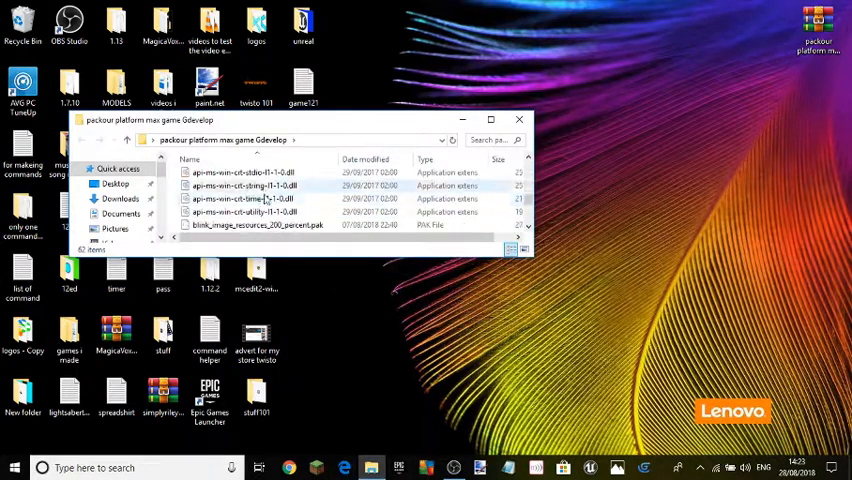
scroll(down, 3)
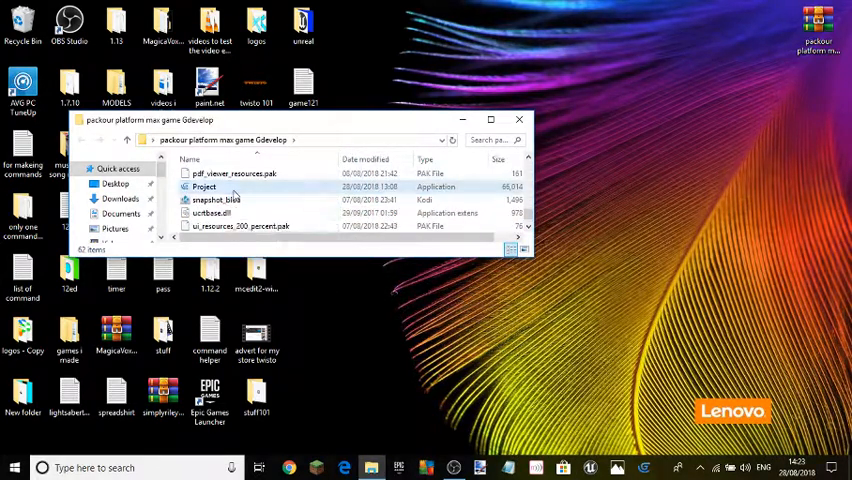
right_click(204, 188)
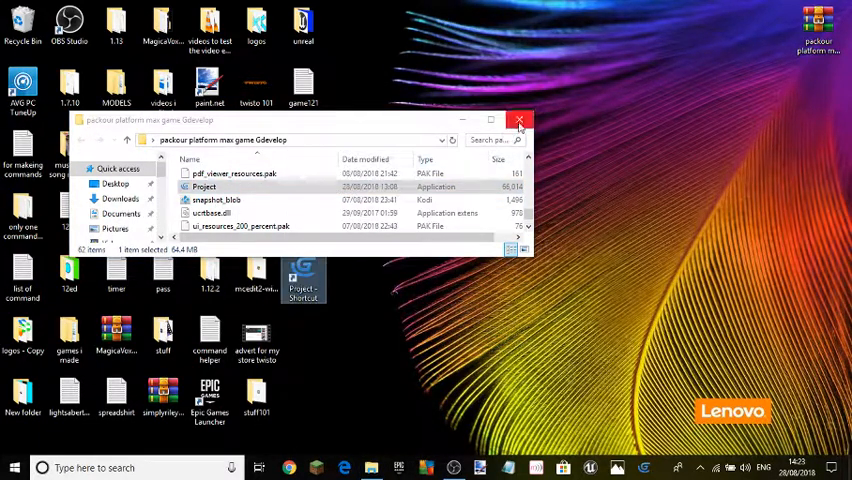
click(520, 120)
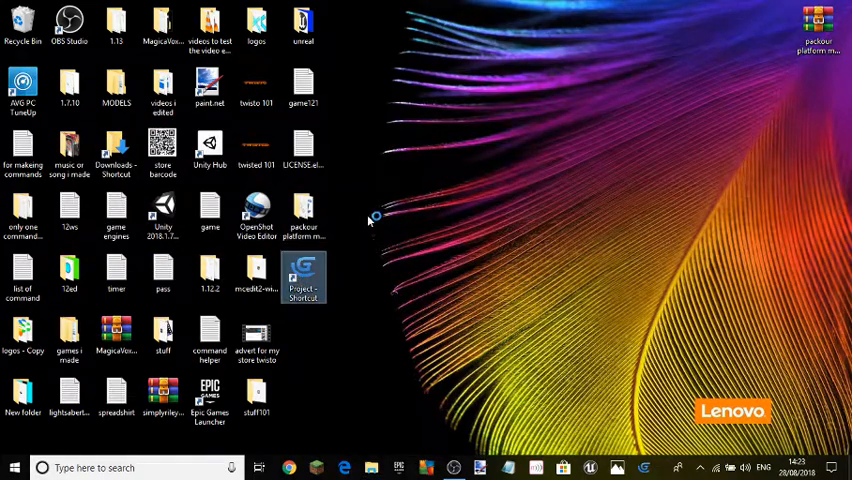
Relaunch the game from its shortcut after each 'you died' until the 'you won' screen appears.
double_click(304, 276)
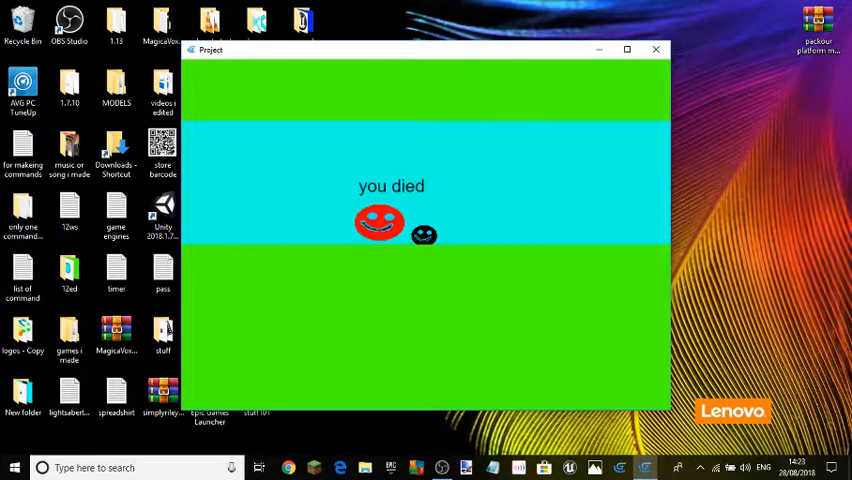
click(656, 48)
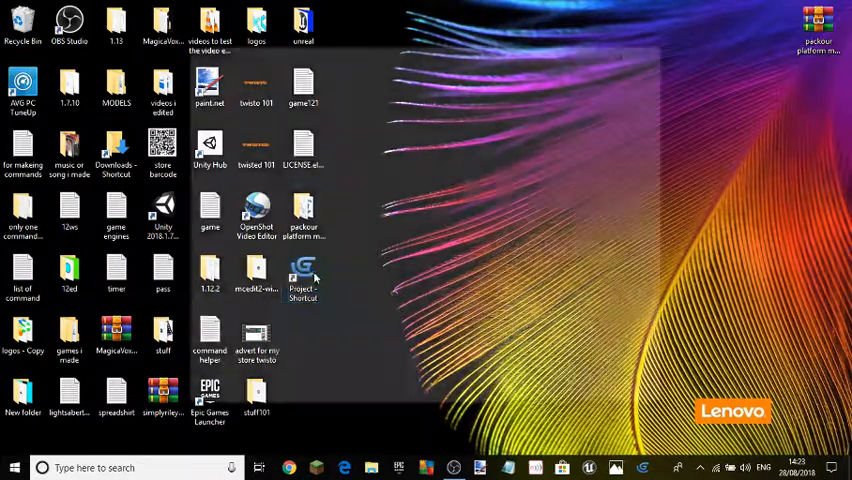
double_click(302, 276)
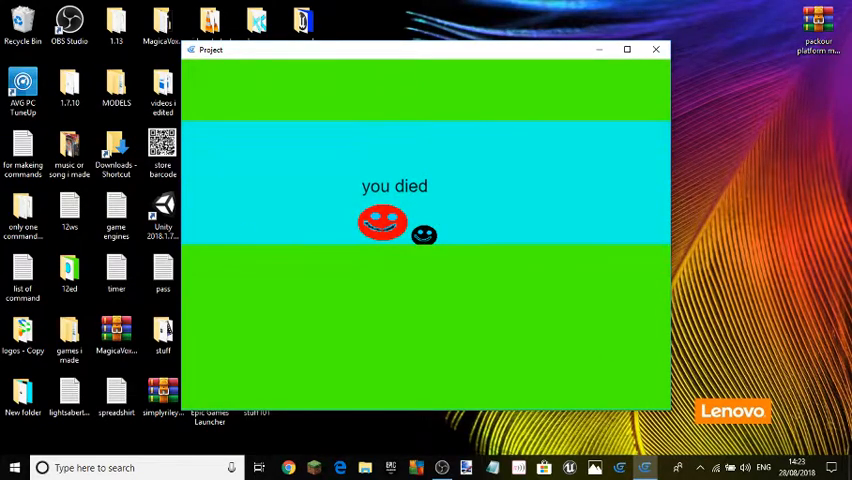
click(656, 48)
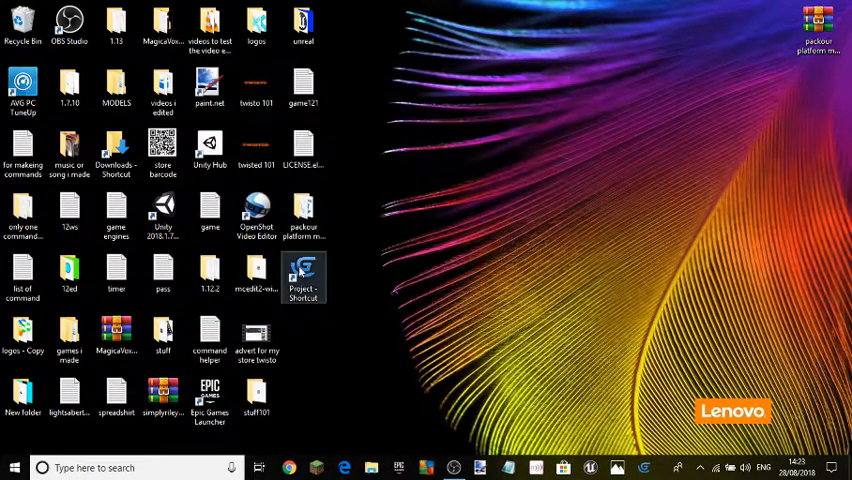
double_click(304, 280)
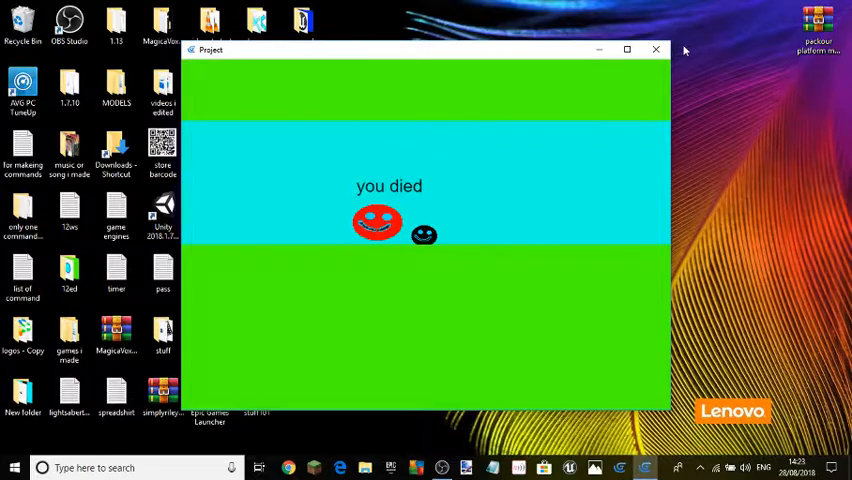
click(656, 48)
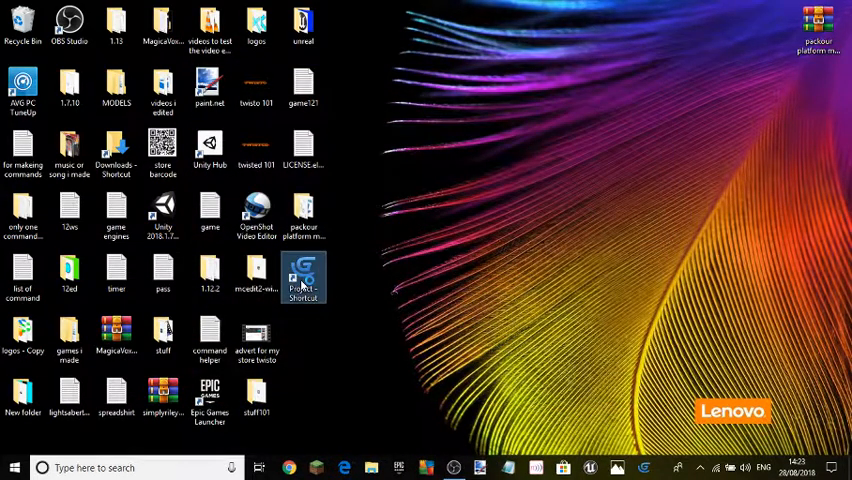
double_click(304, 276)
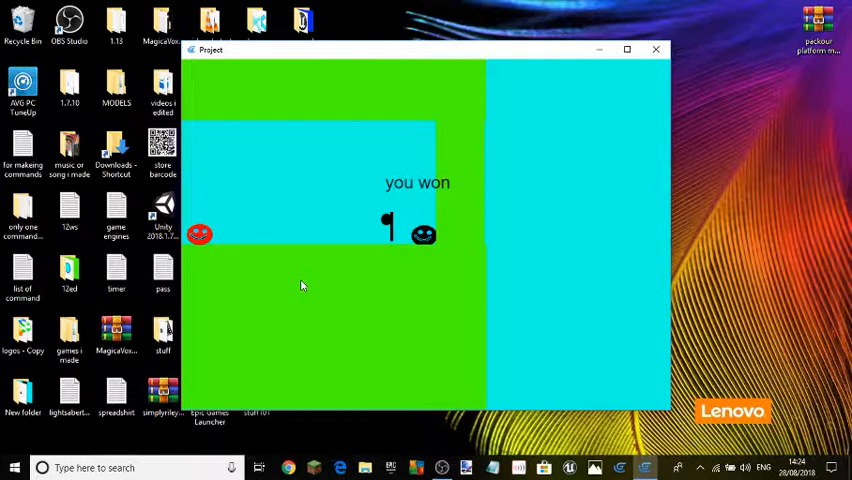
mouse_move(118, 308)
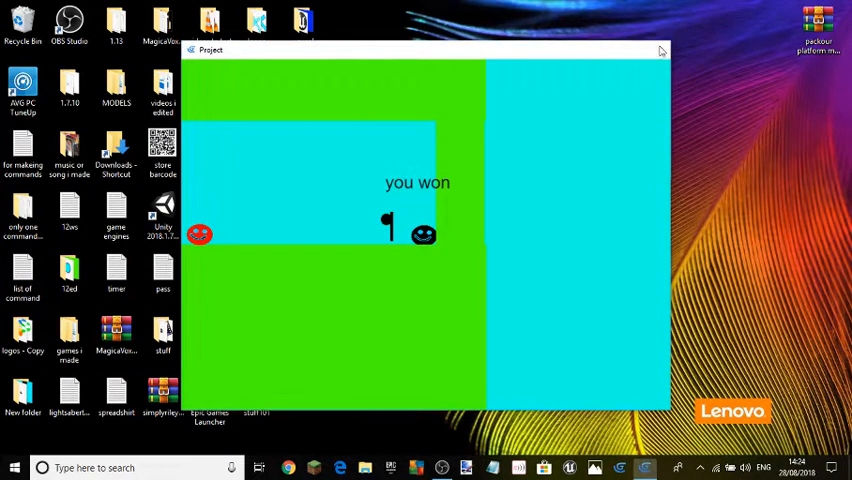
Browse the game ZIP in WinRAR down to Project, close it and move the archive into the icon grid.
click(660, 50)
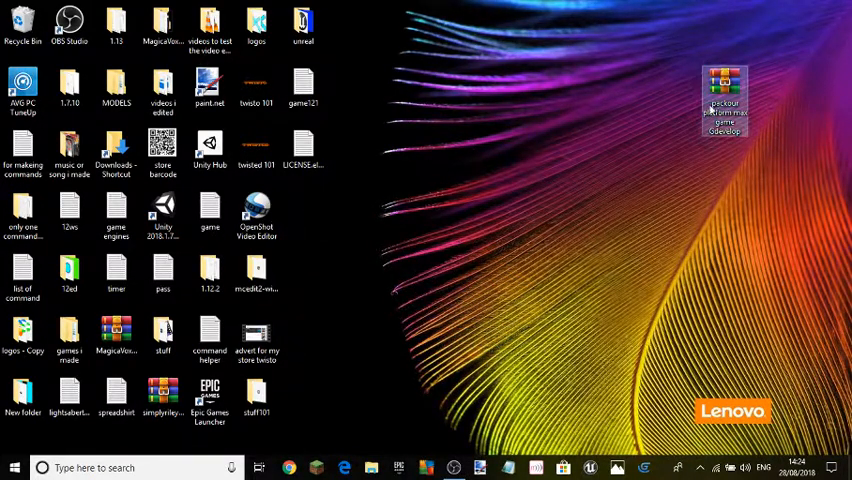
double_click(724, 104)
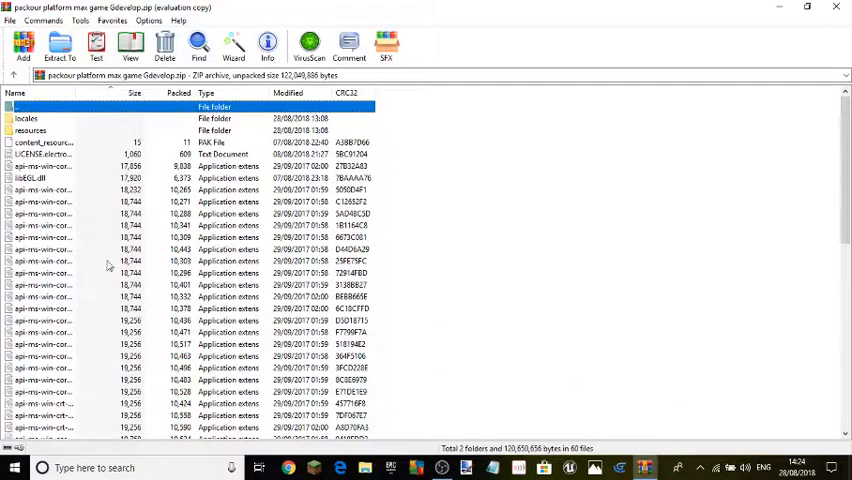
mouse_move(516, 190)
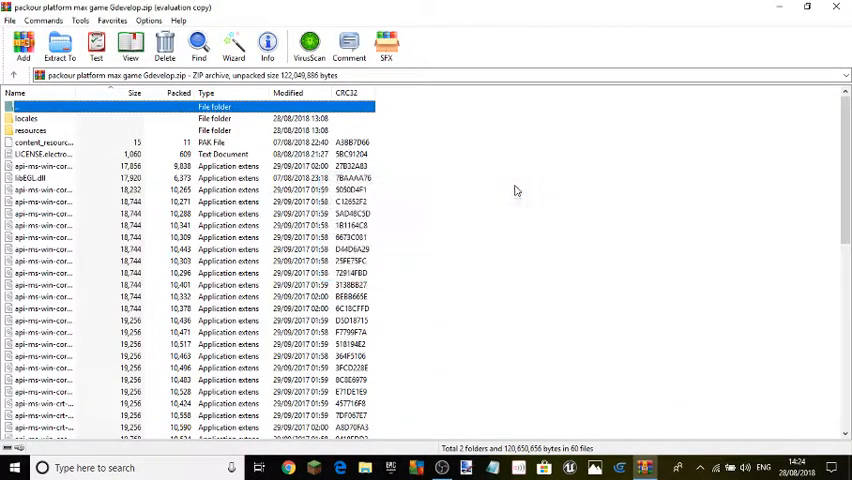
scroll(down, 3)
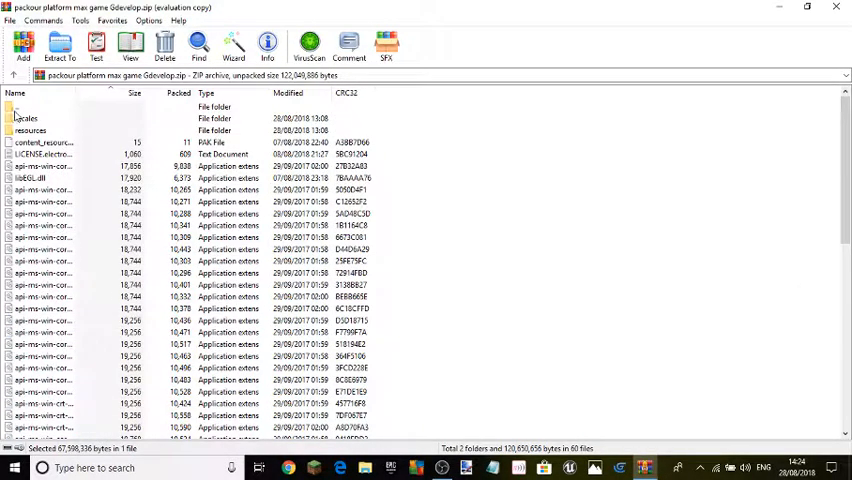
double_click(40, 108)
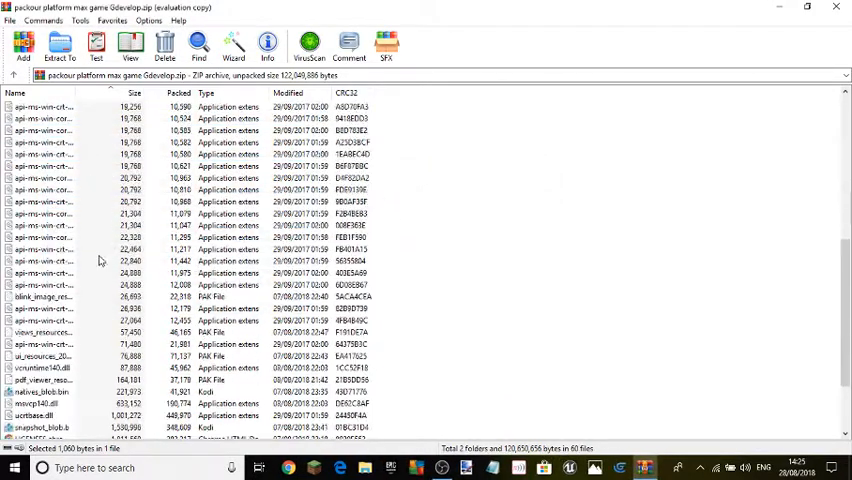
scroll(down, 3)
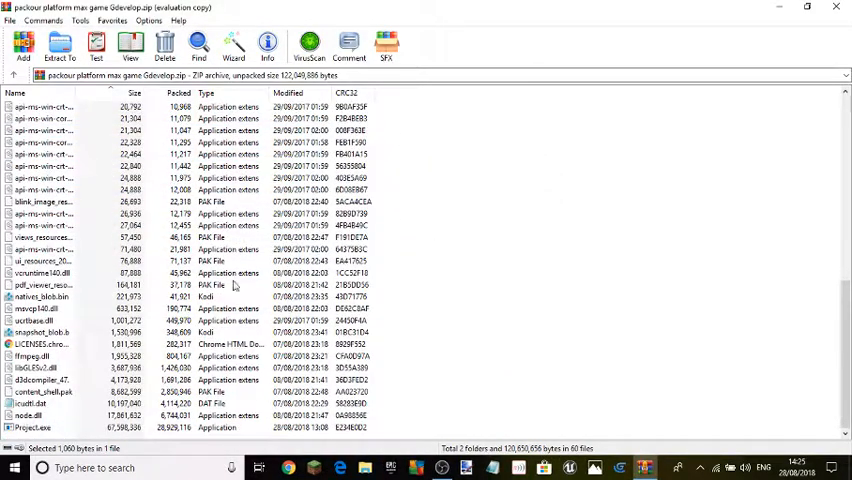
click(808, 8)
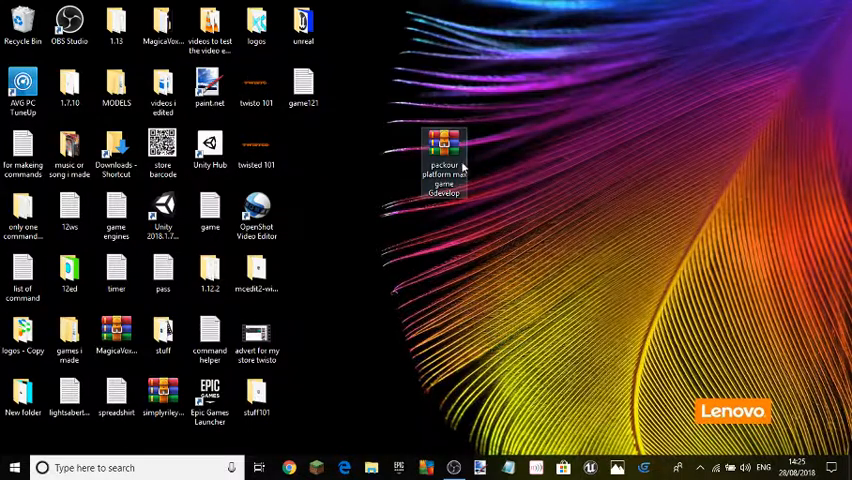
drag(446, 164, 304, 164)
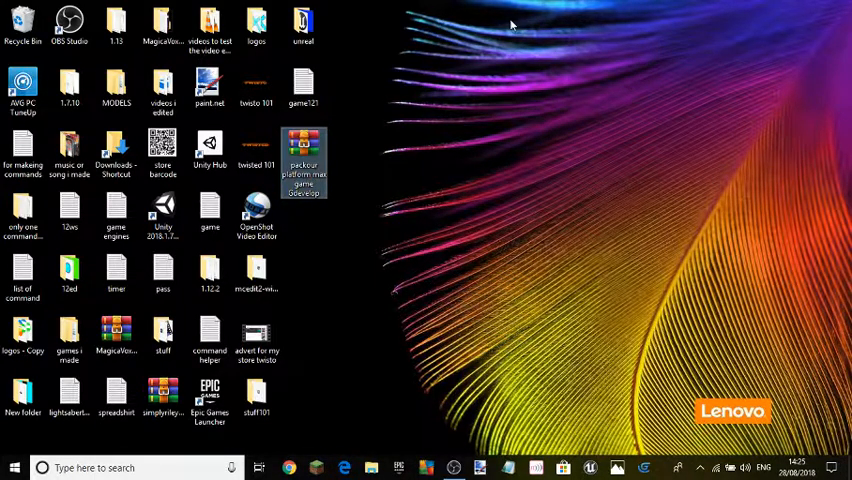
mouse_move(424, 356)
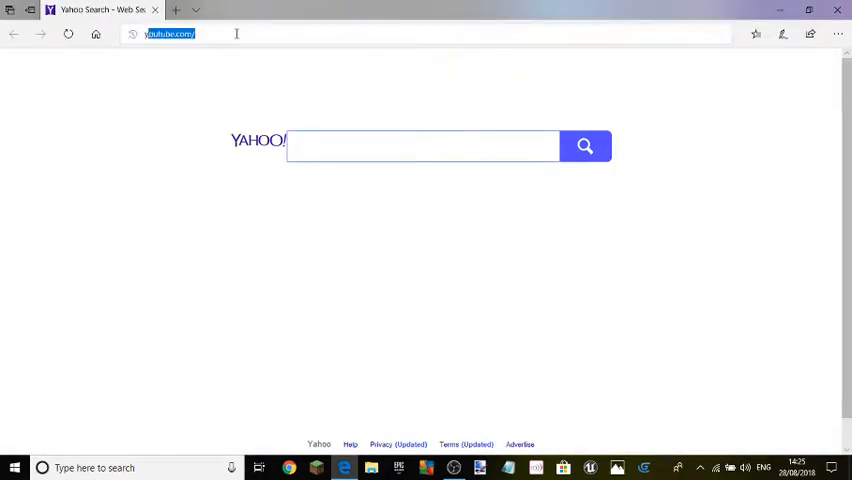
Go to the TwistCharlie channel's Videos page from a new Edge tab.
click(170, 34)
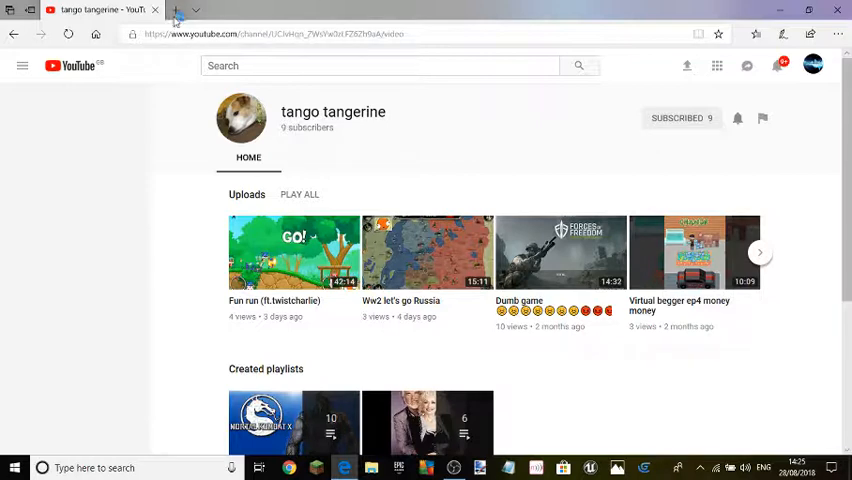
click(22, 64)
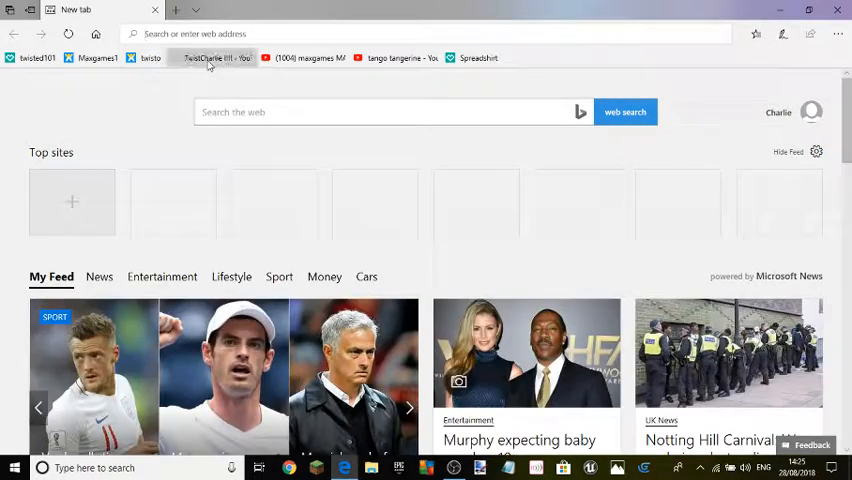
click(216, 56)
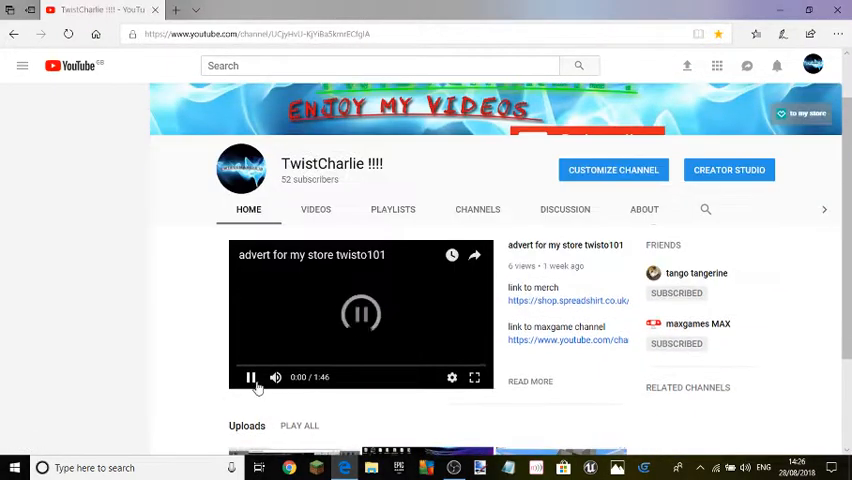
click(22, 64)
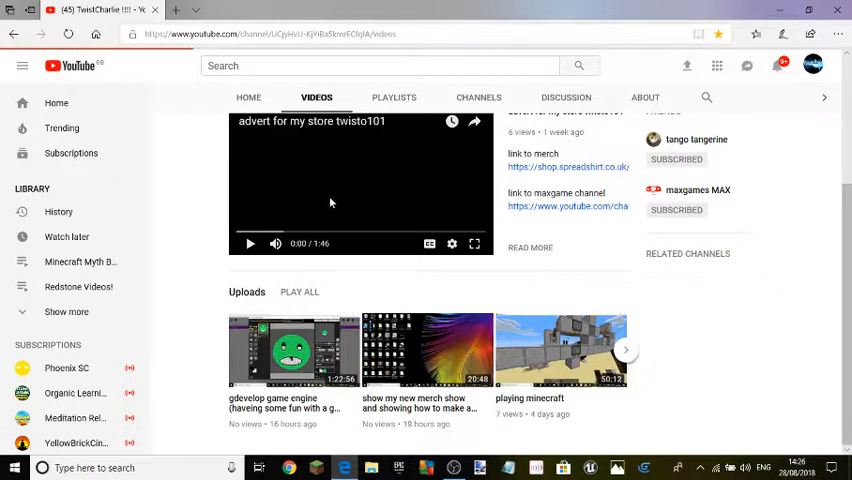
mouse_move(430, 356)
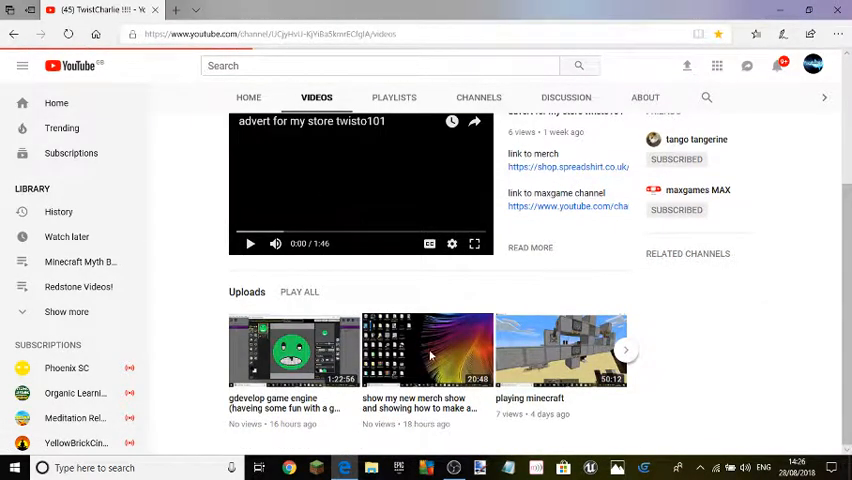
Open the gdevelop game engine video and expand its full description with the links.
scroll(up, 3)
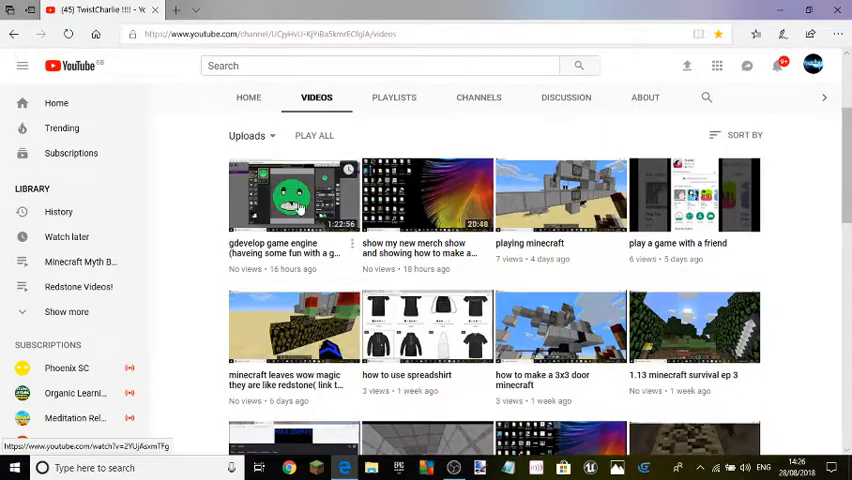
click(292, 196)
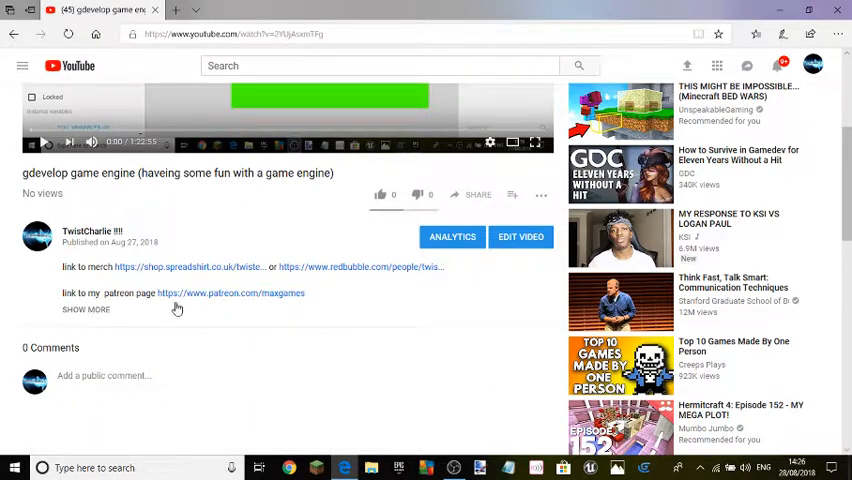
click(86, 308)
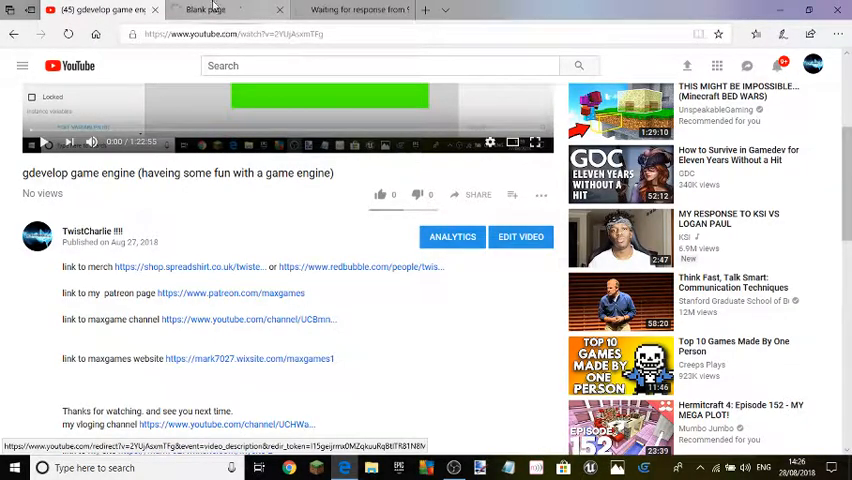
View the Redbubble cart with one Studio Pouch at £10.00 and an £11.88 subtotal.
click(190, 266)
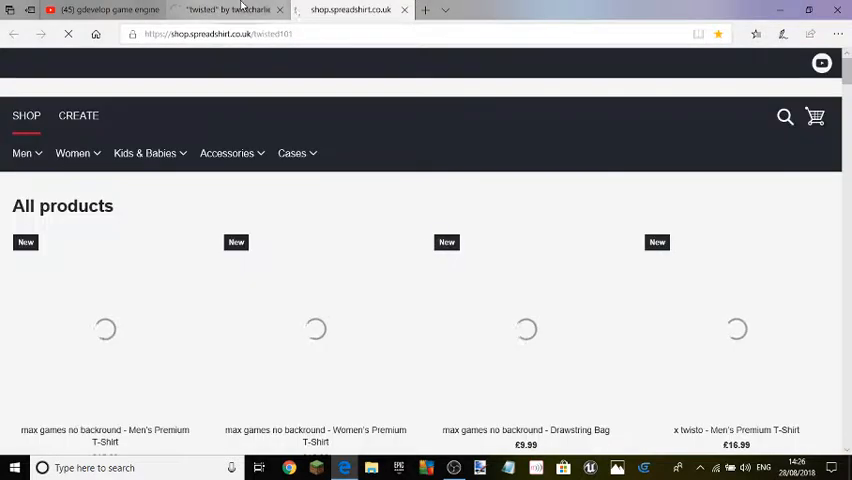
click(228, 10)
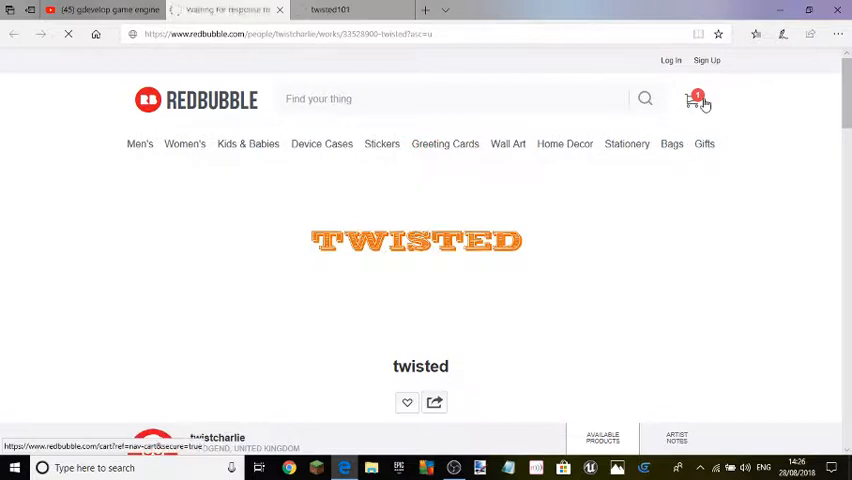
click(690, 100)
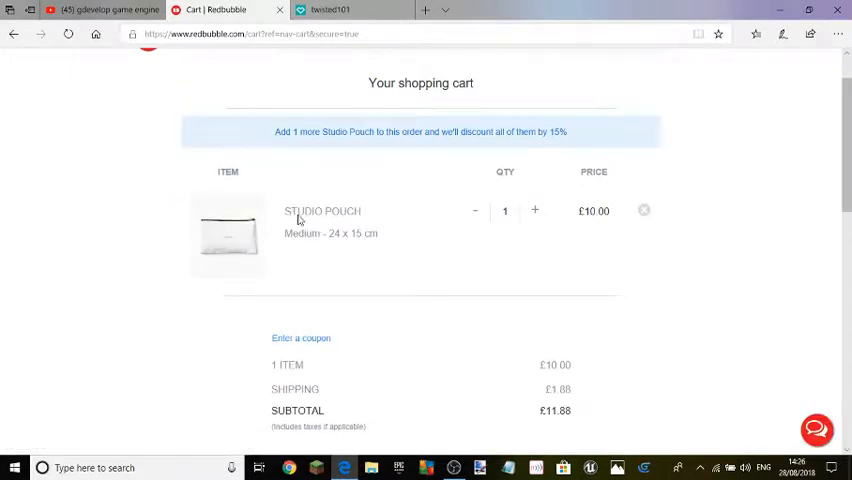
mouse_move(364, 216)
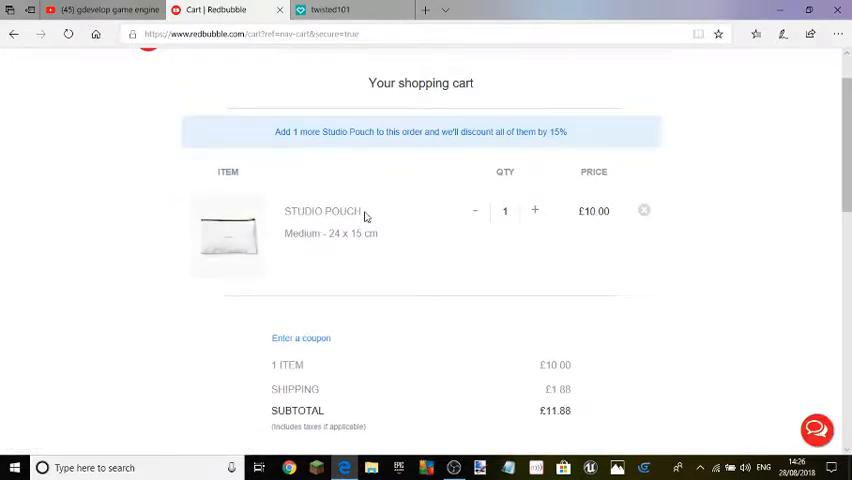
scroll(down, 3)
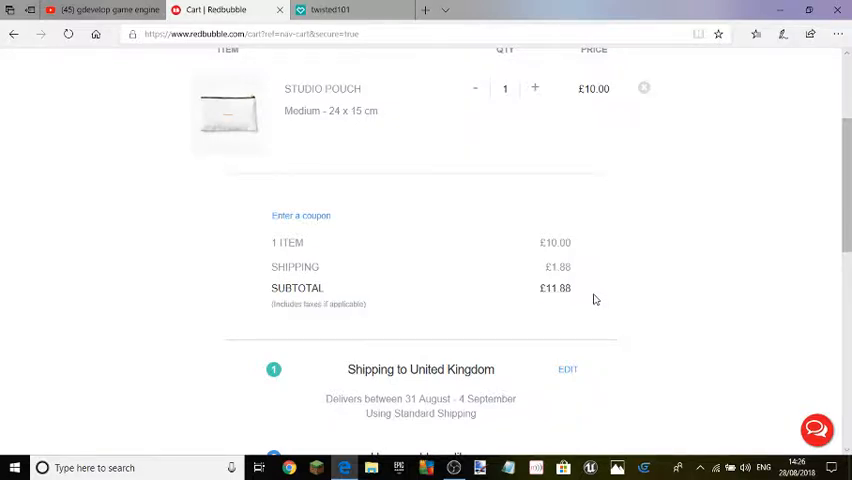
View the Spreadshirt basket holding a white Water Bottle and a black XXL Unisex Hoodie.
click(350, 10)
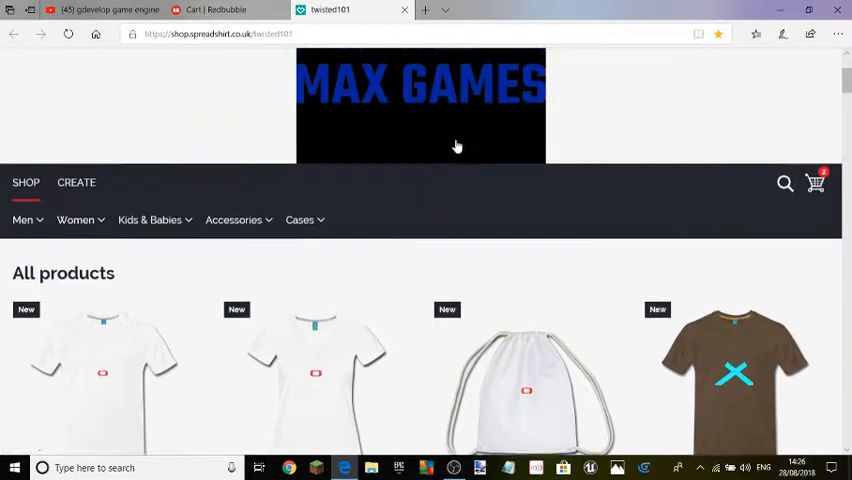
click(814, 184)
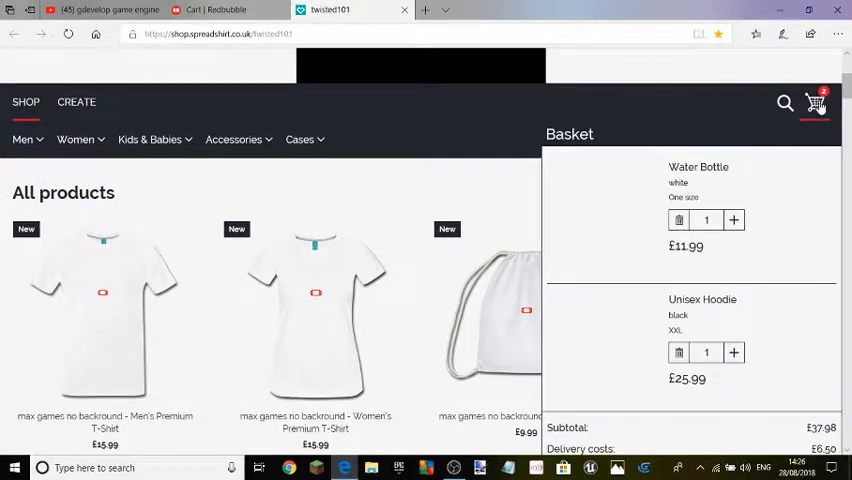
scroll(down, 3)
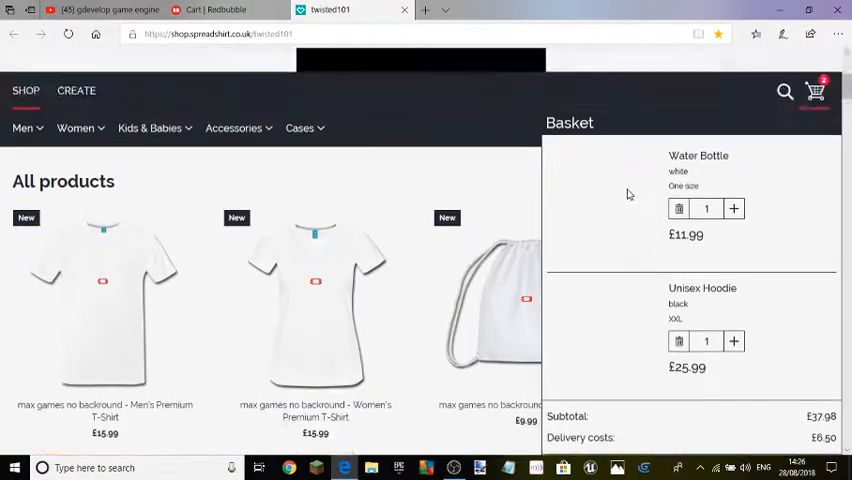
scroll(up, 3)
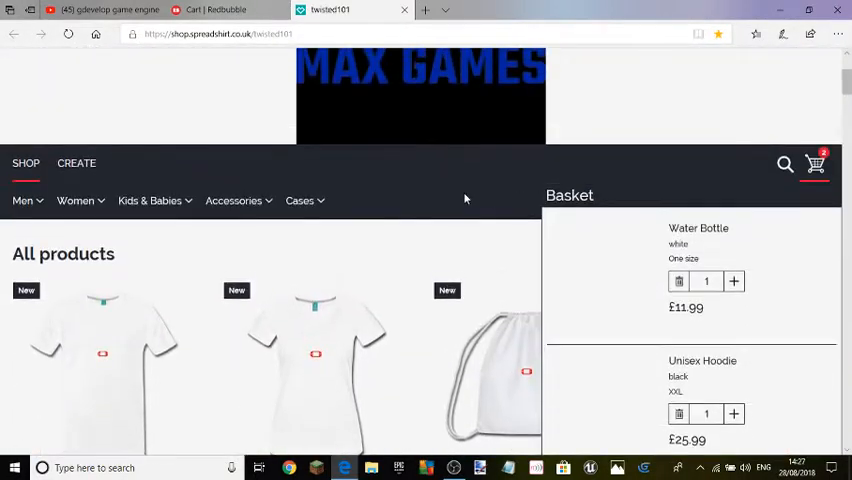
scroll(down, 3)
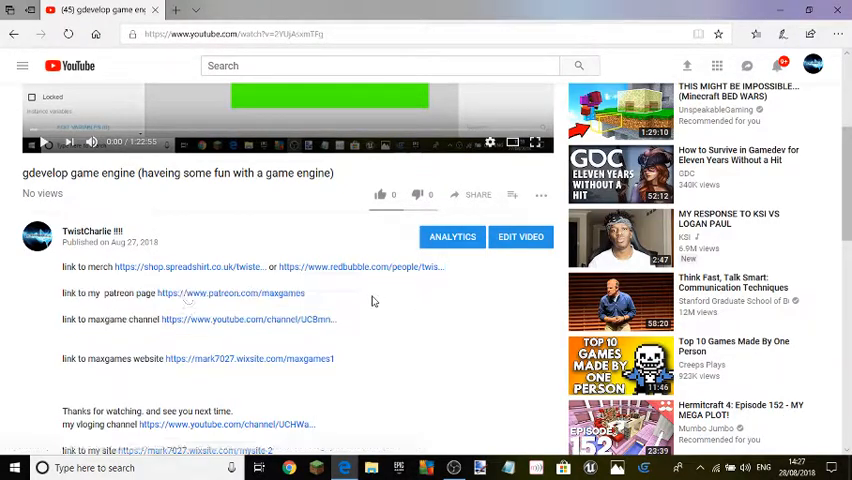
Scroll through the maxgames Patreon page's $4,000 goal, tiers and recent post.
click(232, 292)
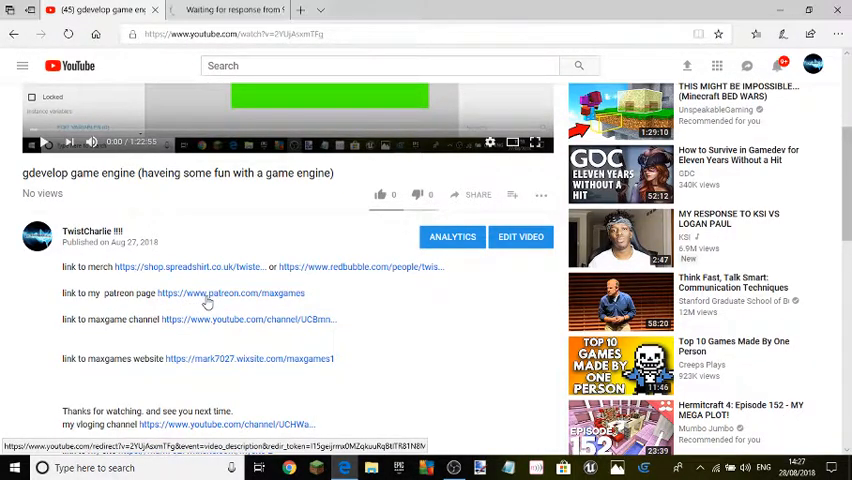
click(230, 292)
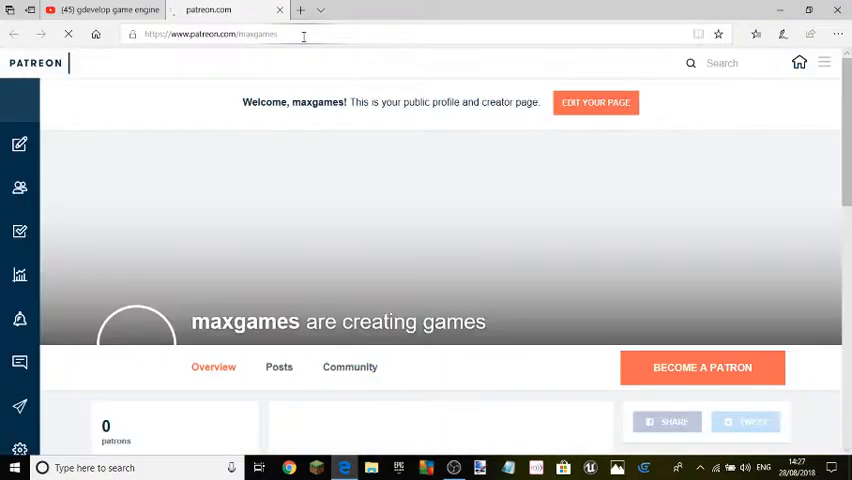
scroll(down, 3)
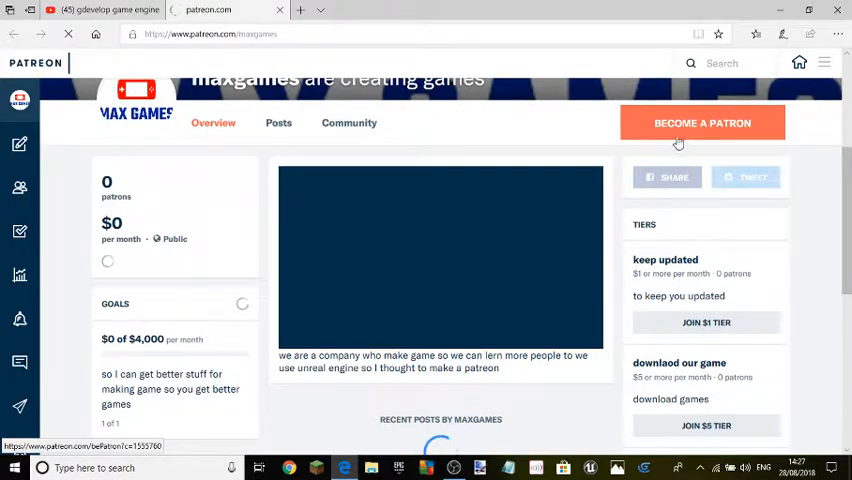
scroll(down, 3)
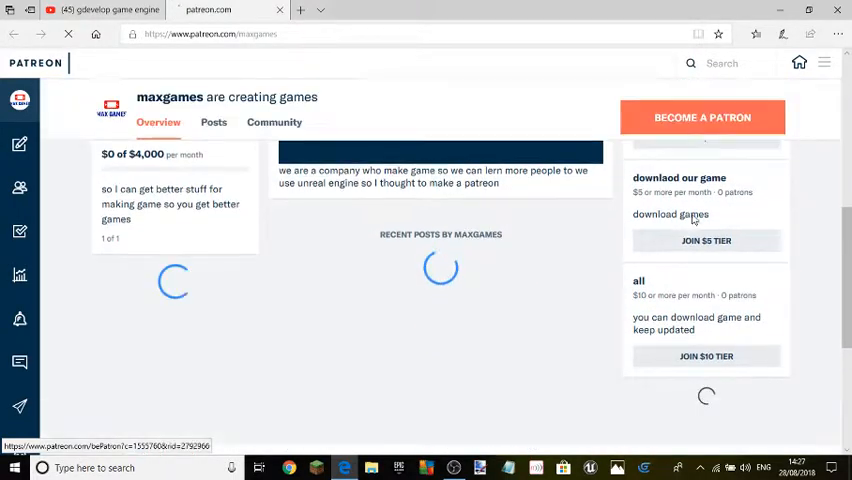
scroll(down, 3)
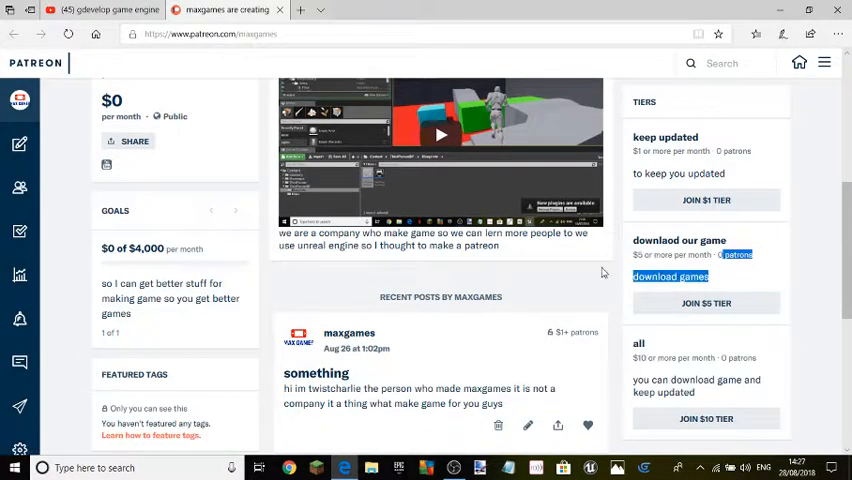
scroll(up, 3)
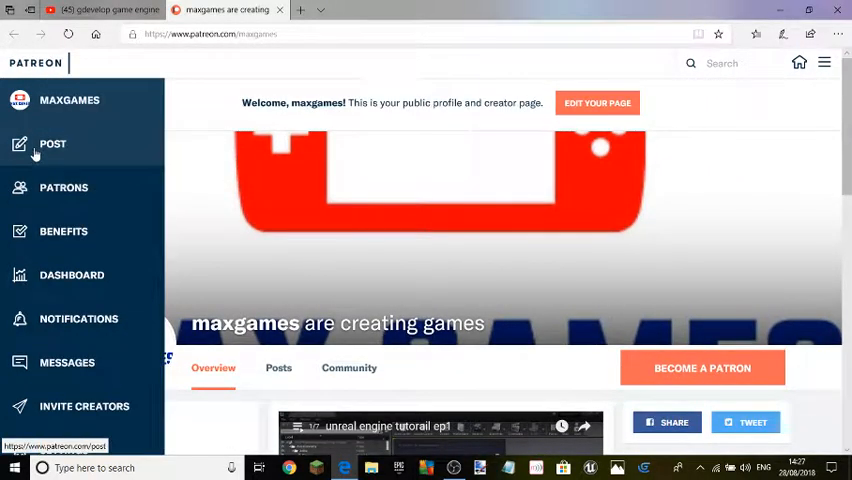
Start a new Patreon text post.
click(52, 144)
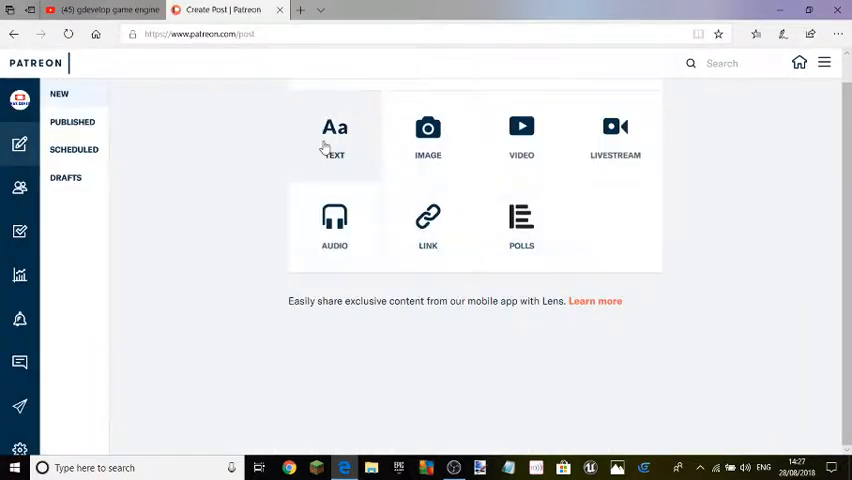
click(334, 136)
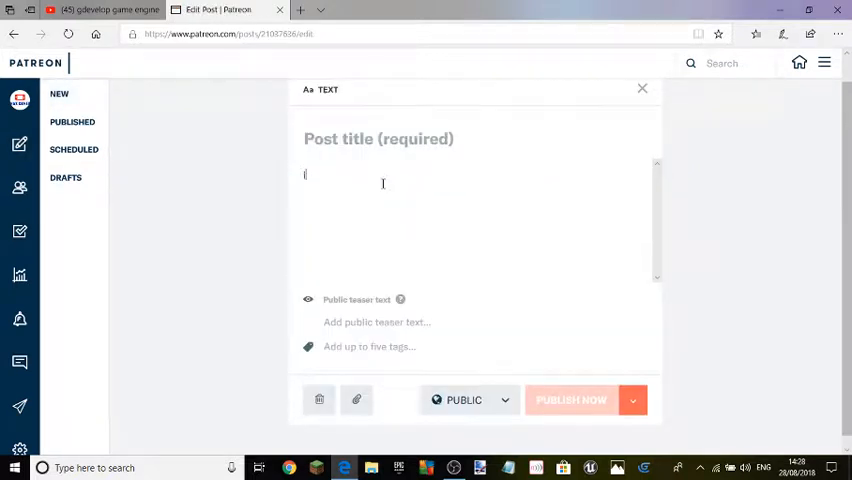
Write the body announcing a new game is out and can be downloaded on the website.
text(ive made a)
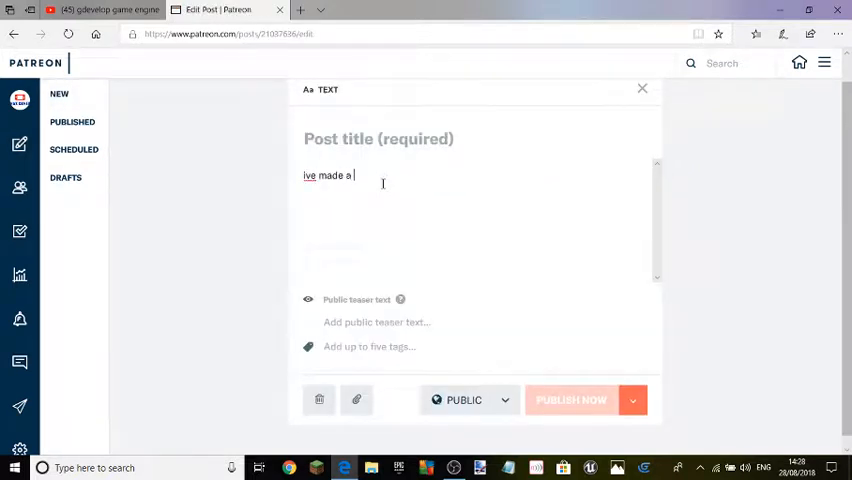
text(kn)
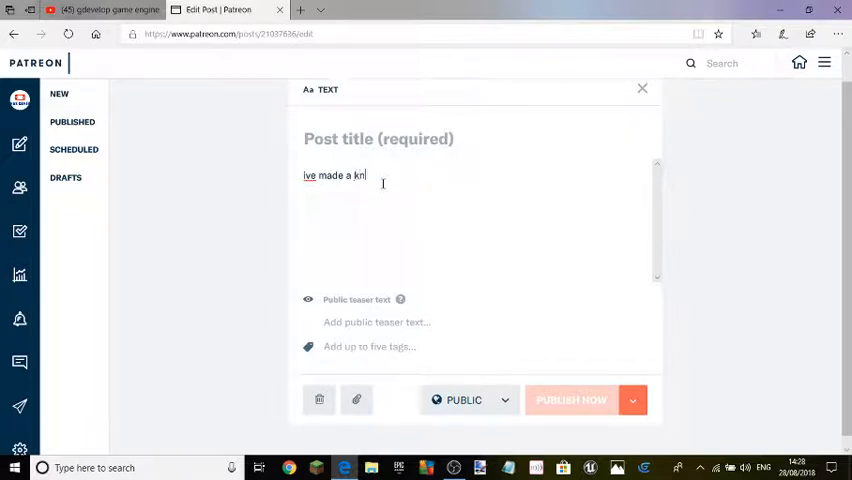
text(ew game on)
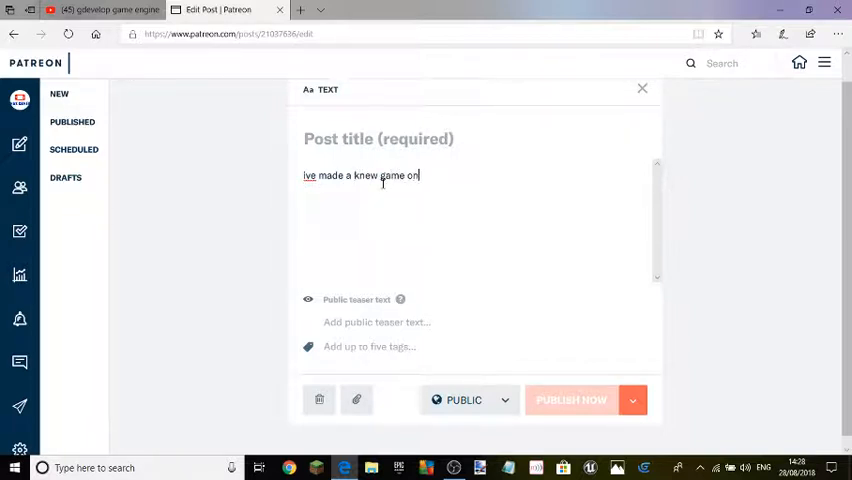
text(e)
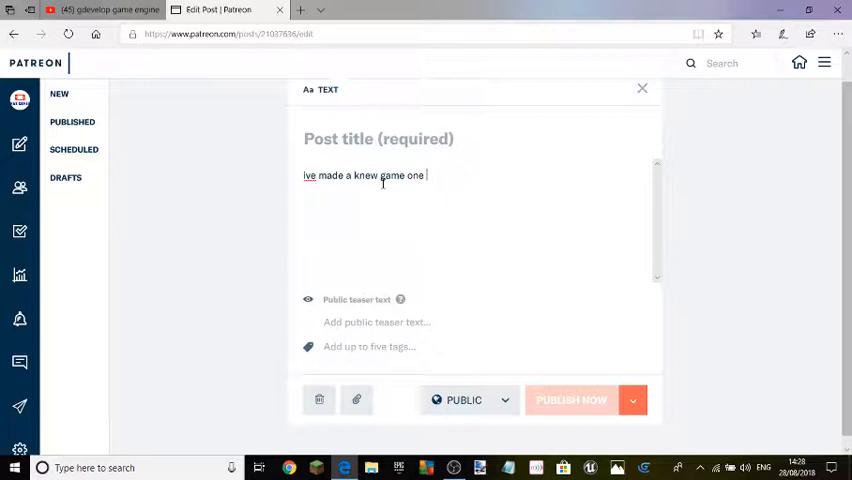
text(and you can download)
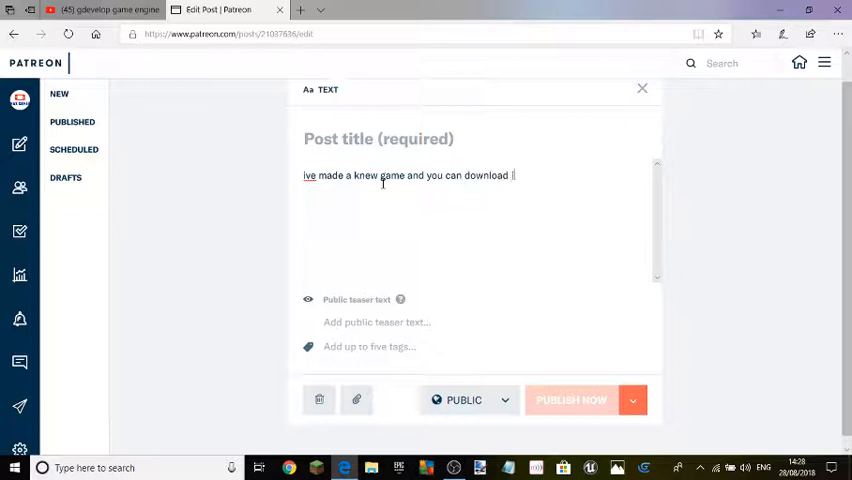
text(it on the)
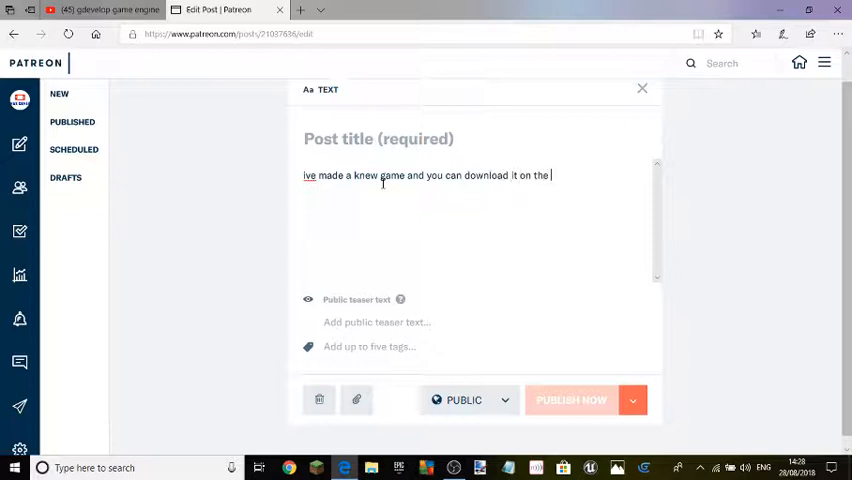
text(website)
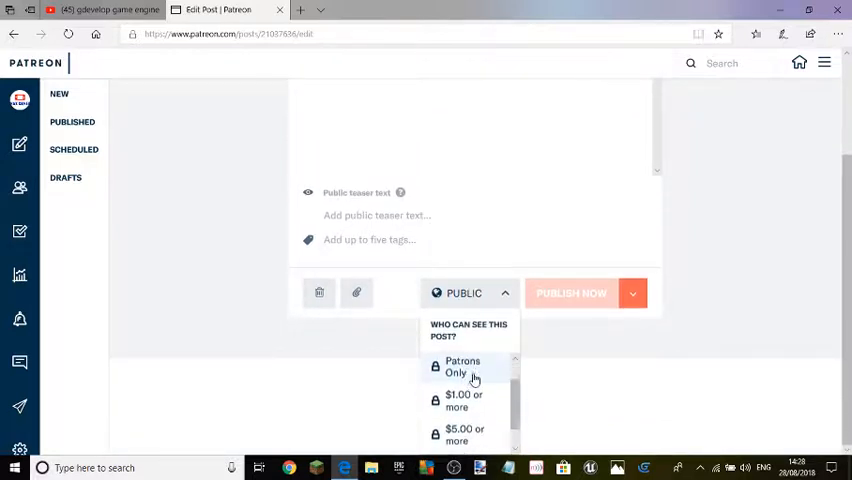
Restrict the post to $1.00-or-more patrons with early access turned on.
click(464, 400)
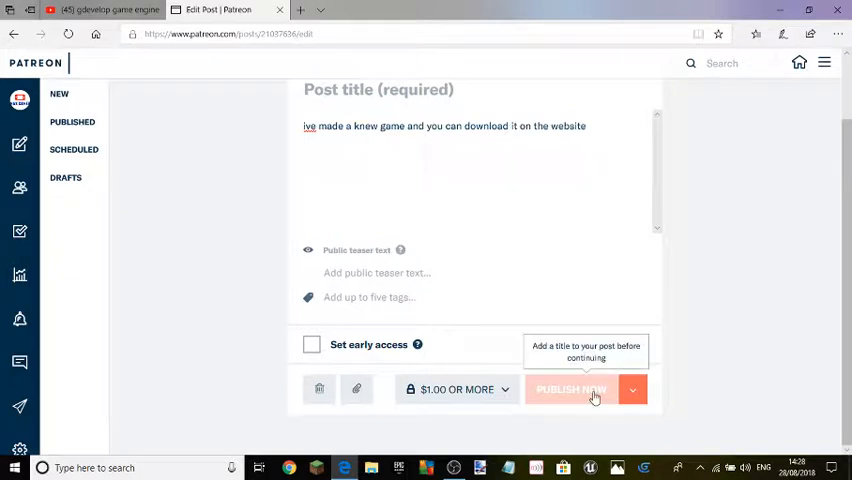
click(312, 344)
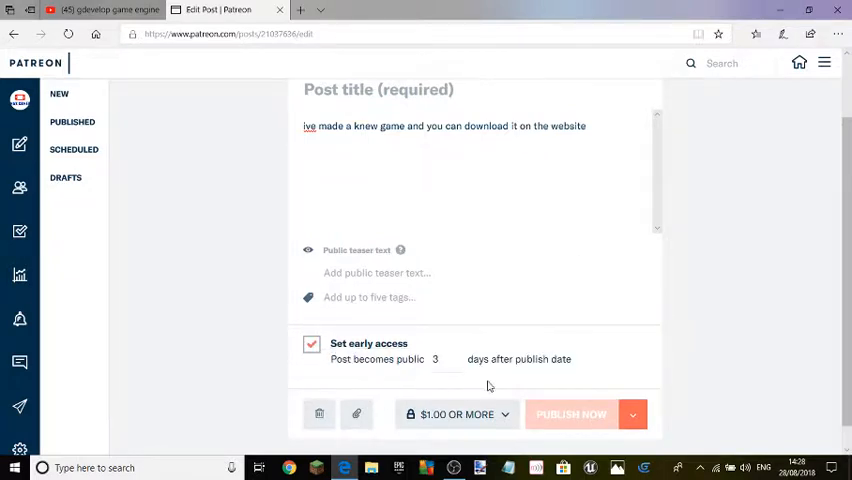
click(632, 414)
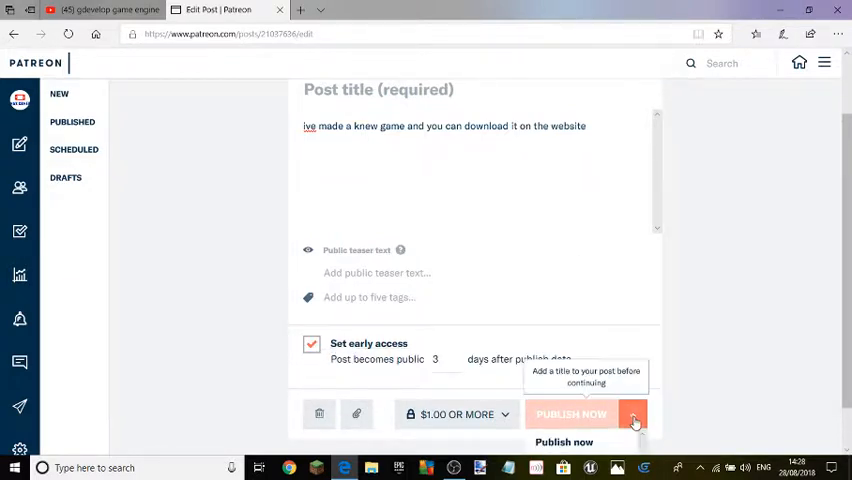
scroll(down, 3)
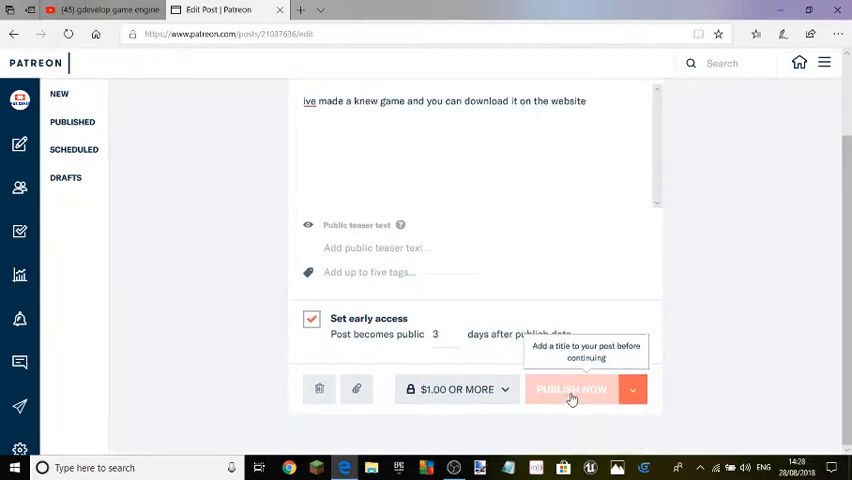
scroll(up, 3)
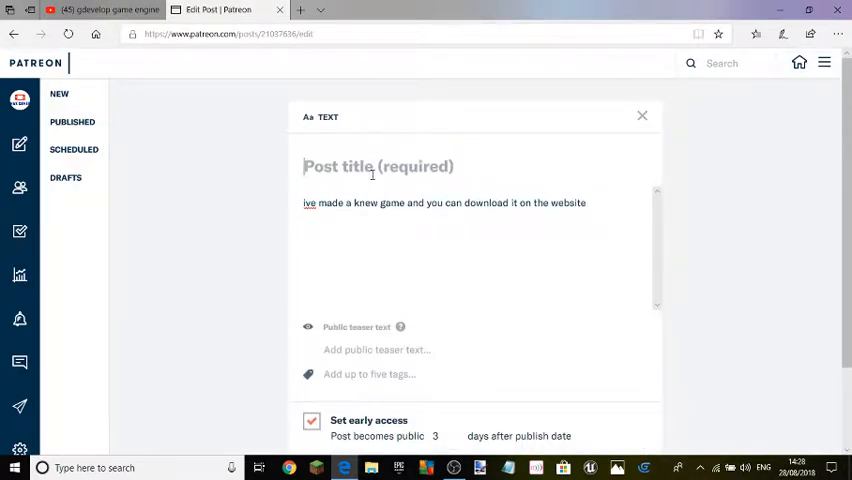
Title the post 'knew game out' and publish it now to $1+ patrons.
text(knew game o)
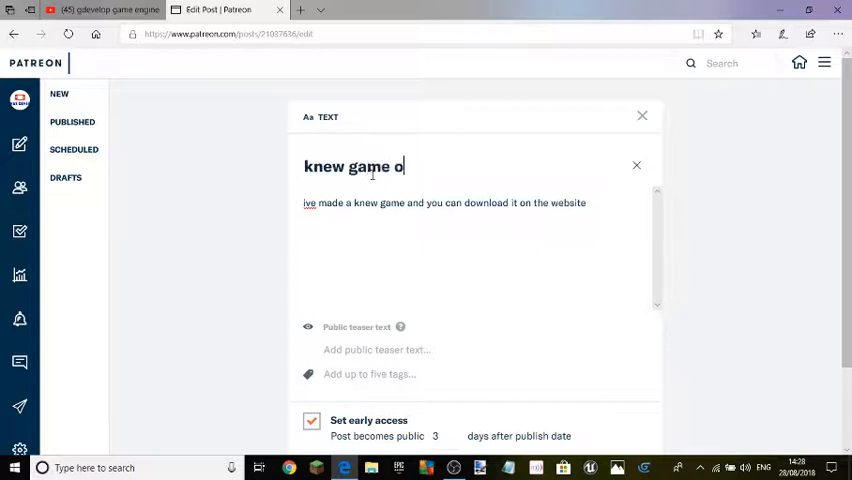
scroll(down, 3)
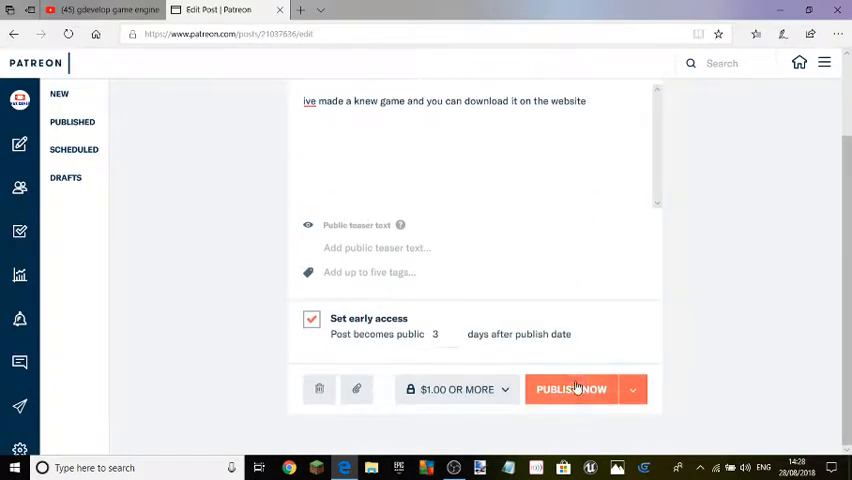
click(572, 388)
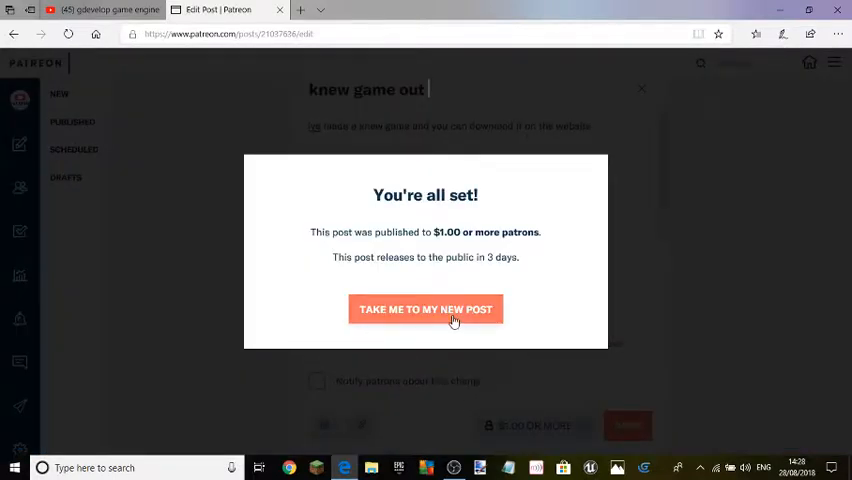
View the newly published 'knew game out' post on its own page.
click(424, 308)
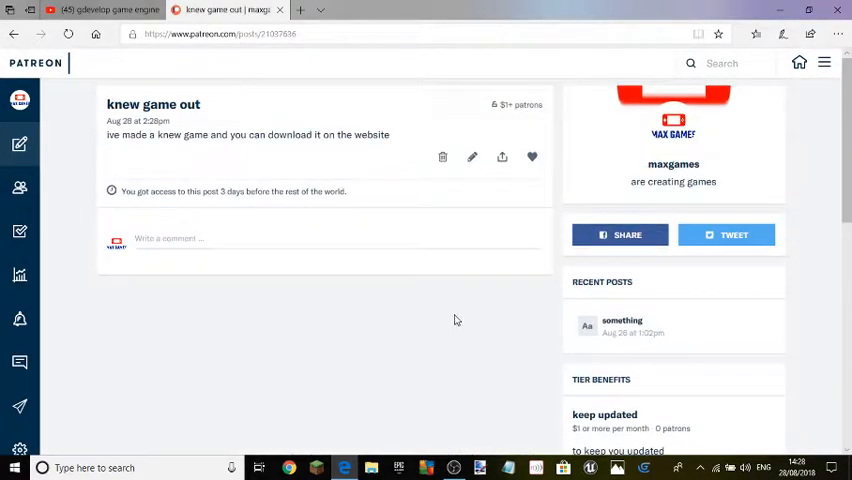
scroll(down, 3)
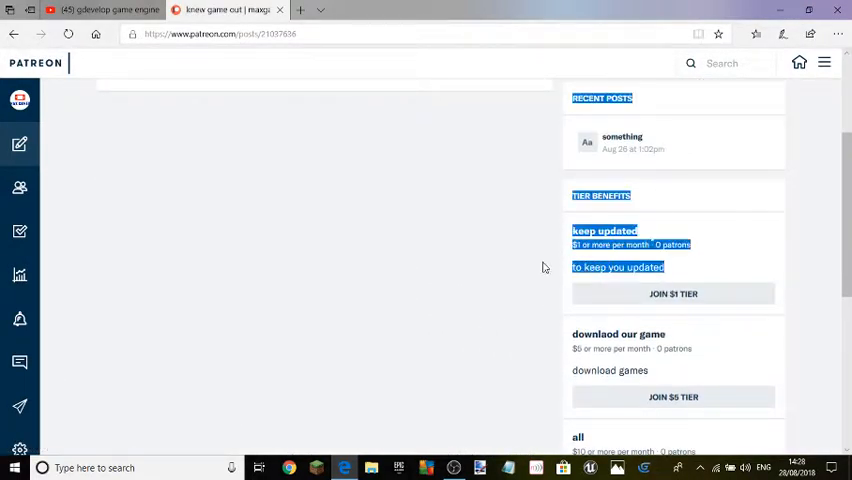
scroll(up, 3)
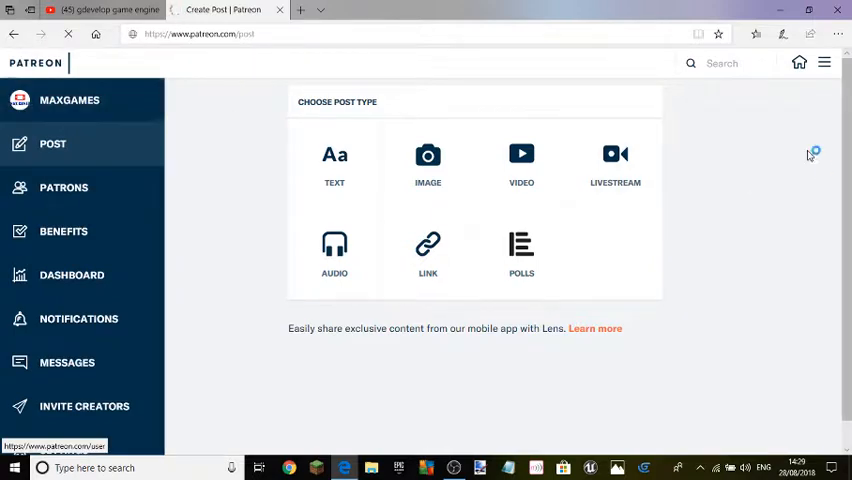
Browse the maxgames creator page's recent posts, where 'knew game out' now appears.
click(68, 100)
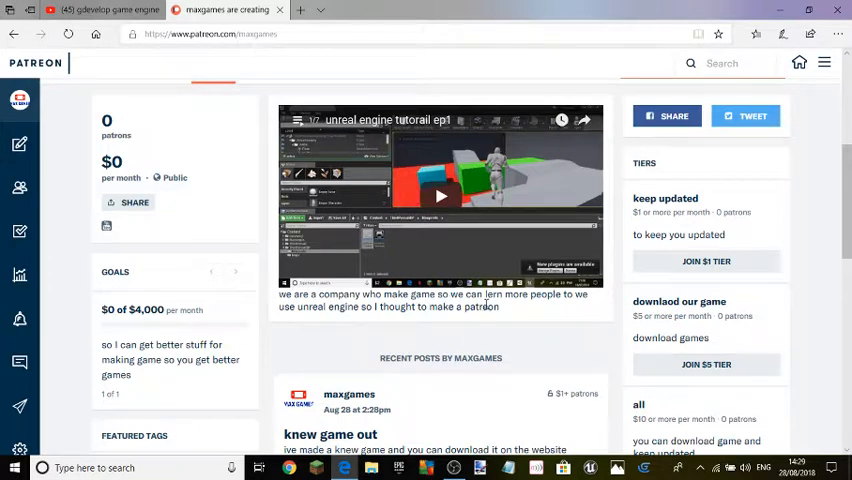
mouse_move(548, 308)
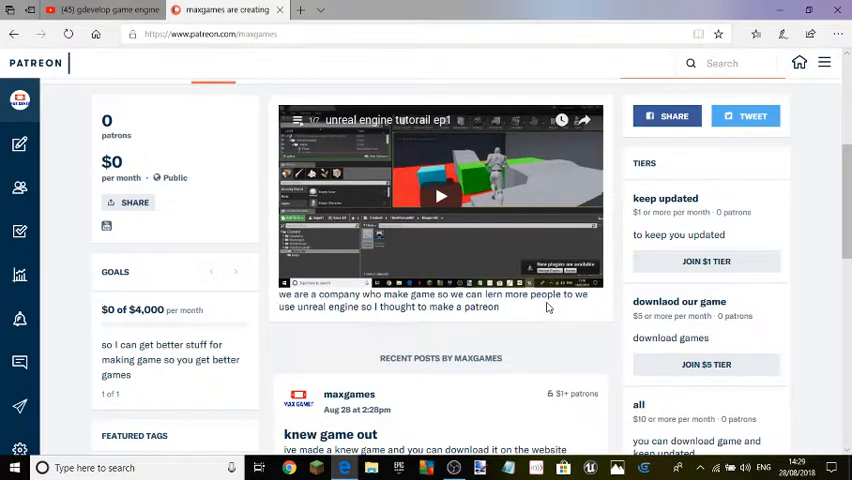
mouse_move(588, 304)
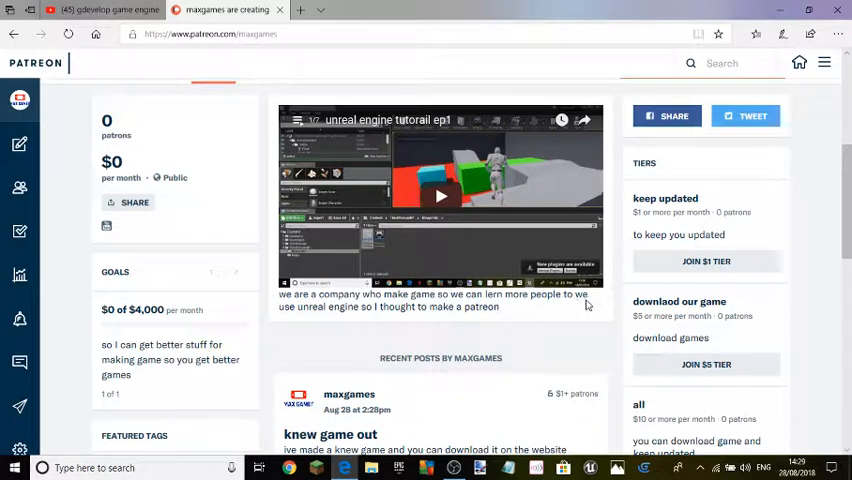
mouse_move(344, 324)
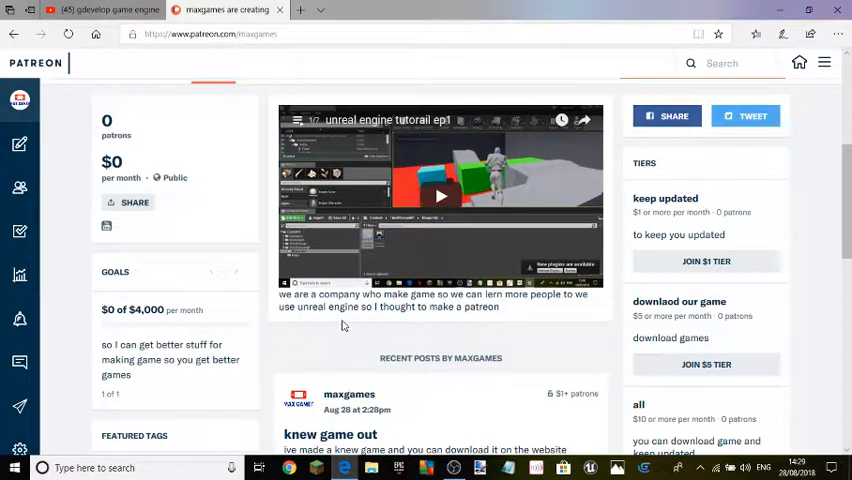
mouse_move(540, 322)
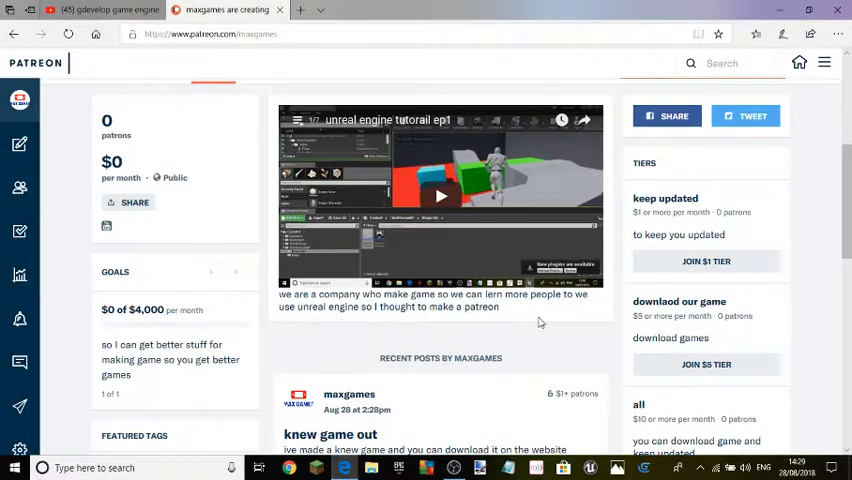
scroll(down, 3)
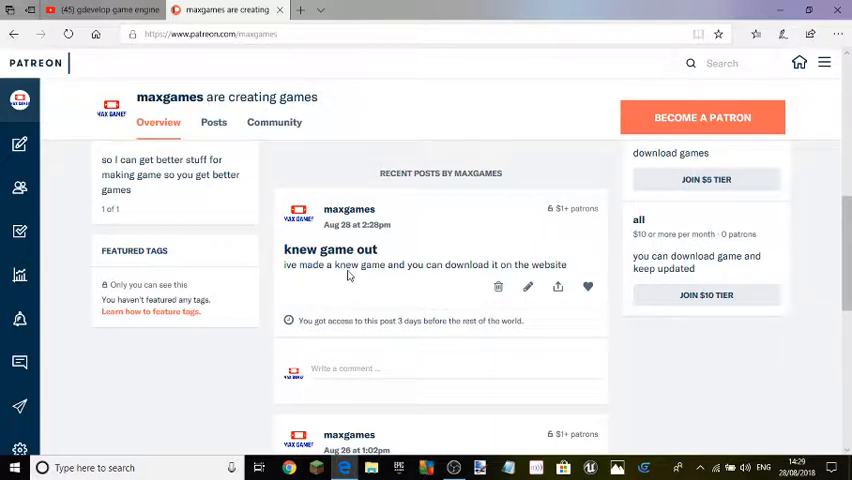
triple_click(424, 264)
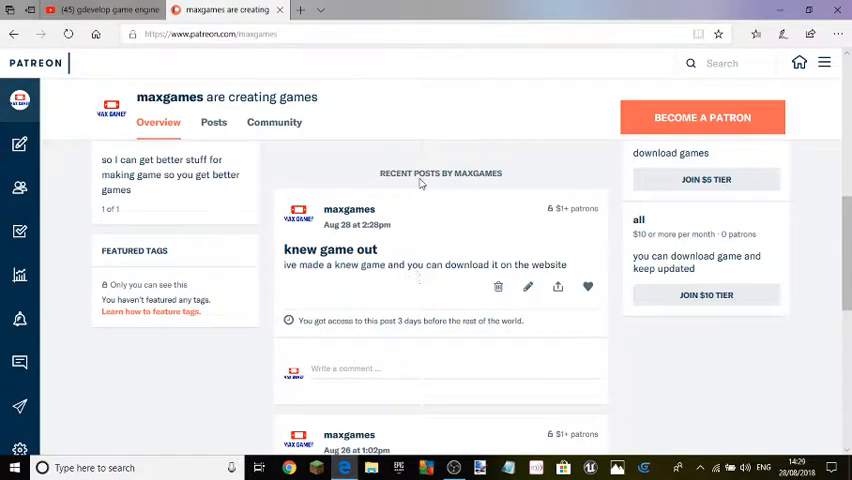
scroll(down, 3)
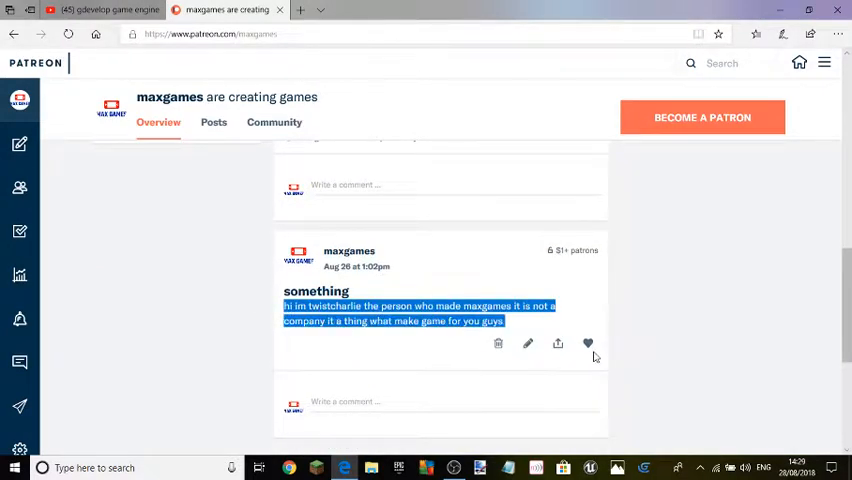
scroll(up, 3)
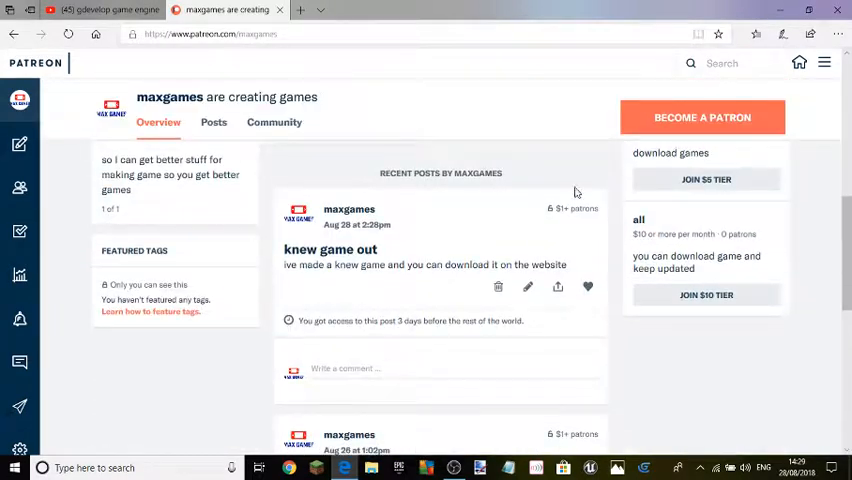
scroll(down, 3)
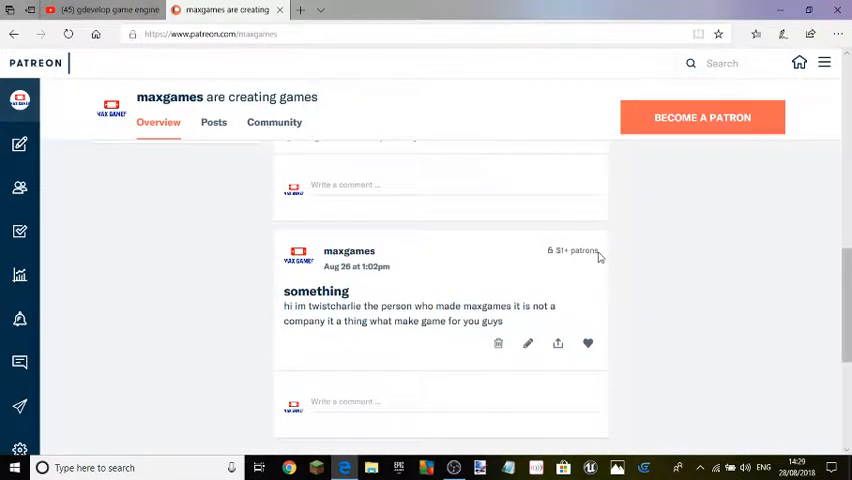
scroll(up, 3)
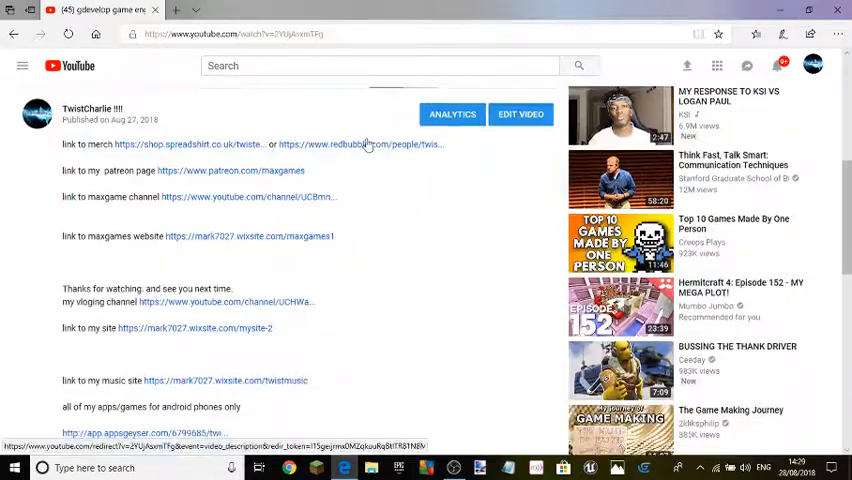
mouse_move(2, 298)
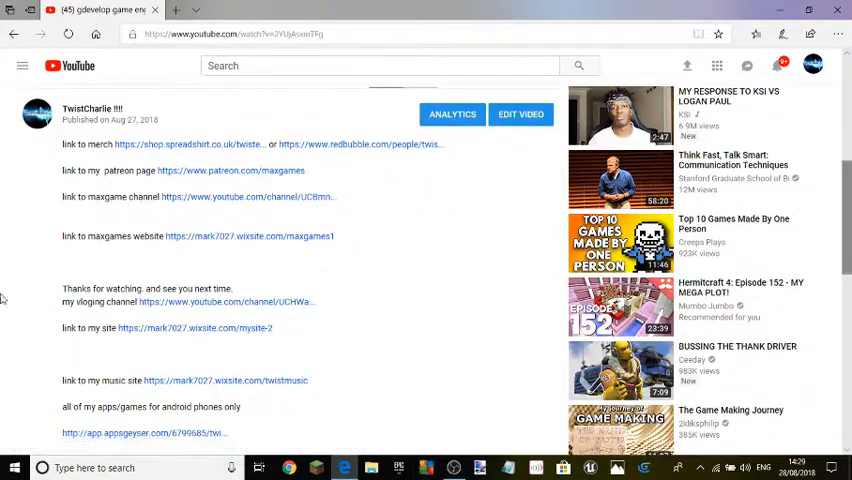
Follow the 'link to maxgames website' URL in the gdevelop video's description.
scroll(up, 3)
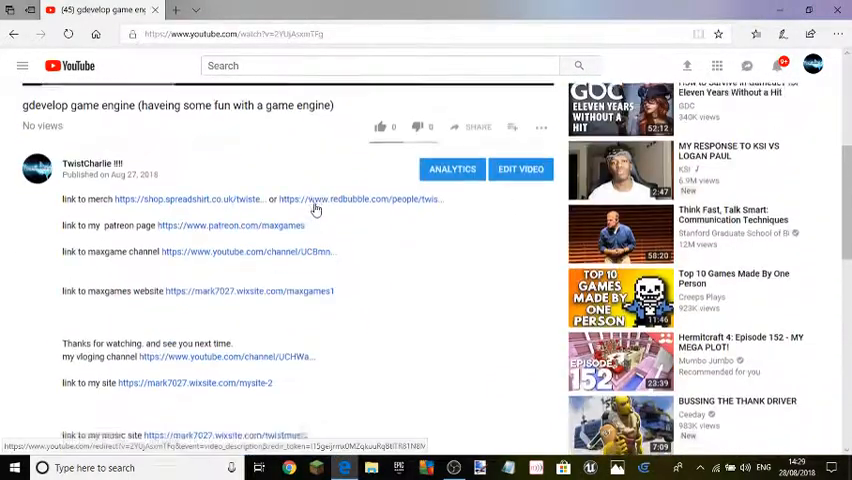
scroll(down, 3)
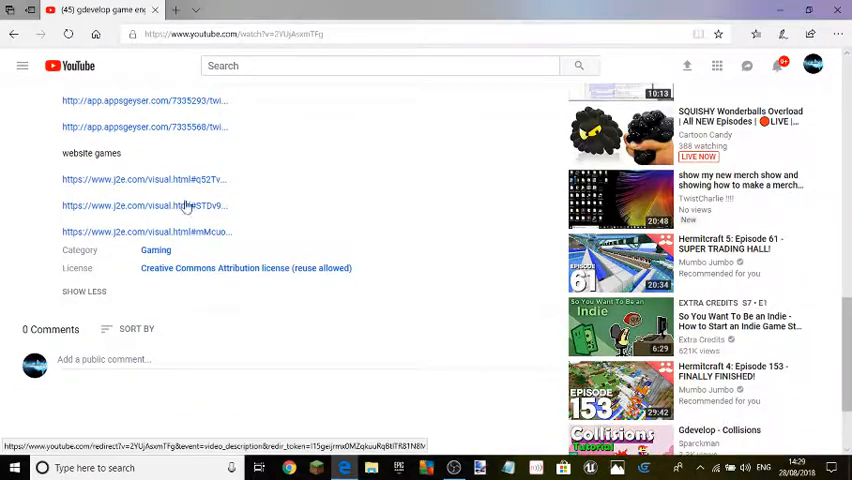
mouse_move(2, 154)
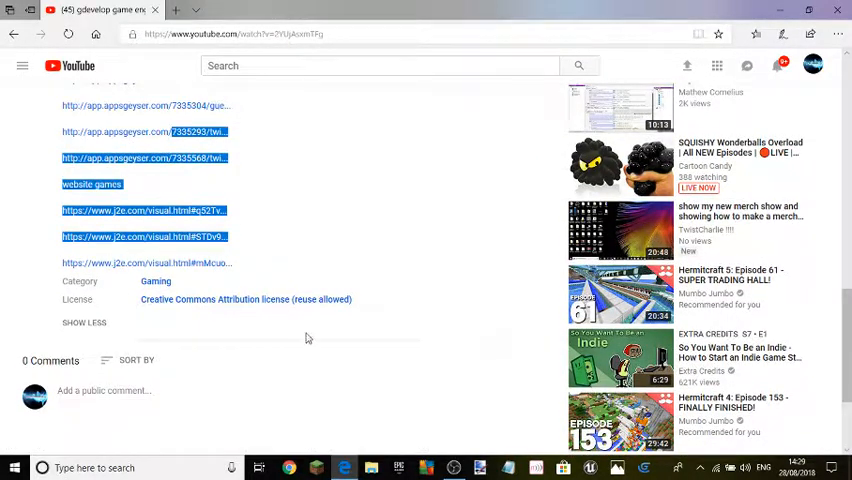
scroll(up, 3)
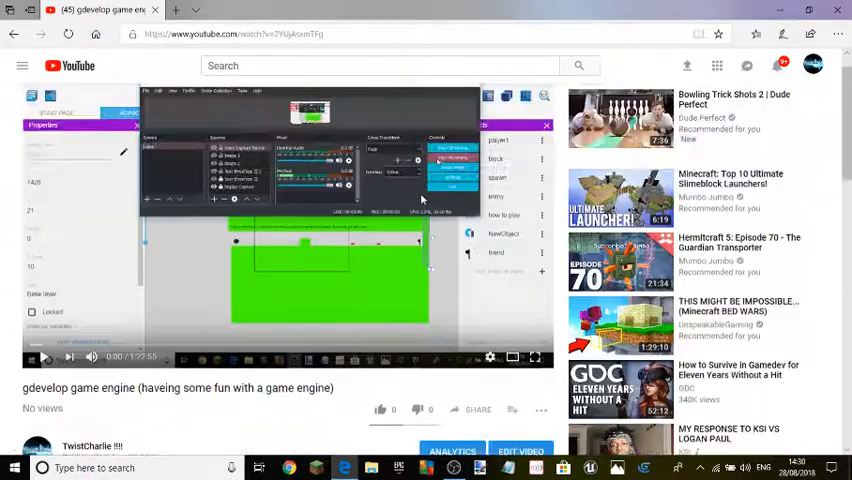
scroll(down, 3)
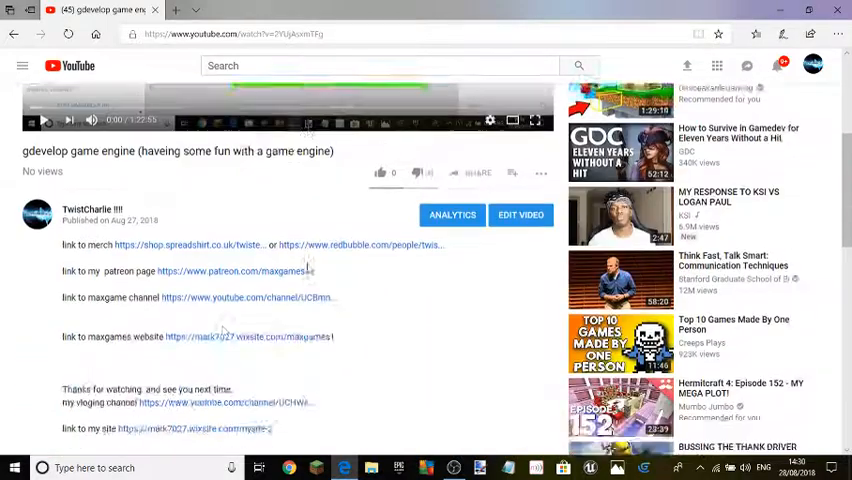
scroll(down, 3)
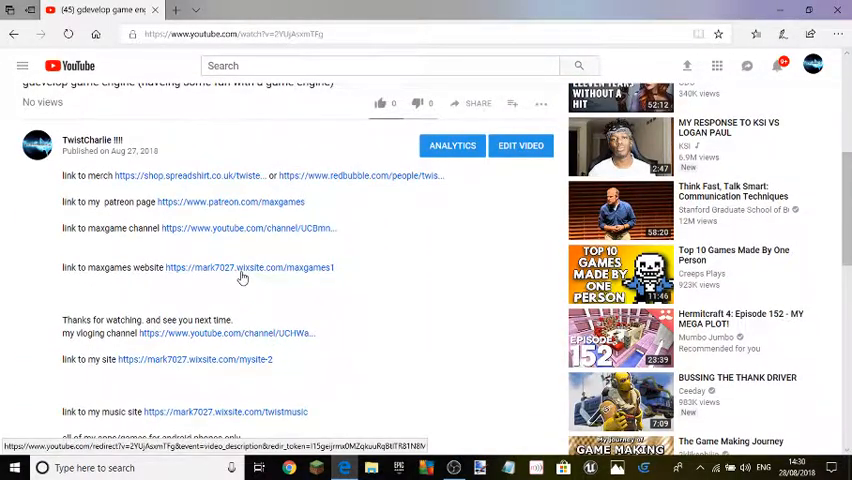
click(248, 268)
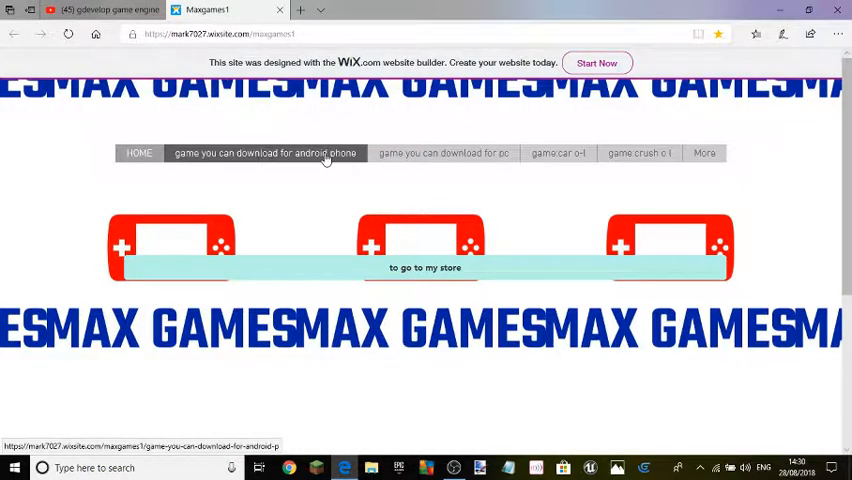
Browse the MaxGames site's android download page and then its car game page.
click(264, 152)
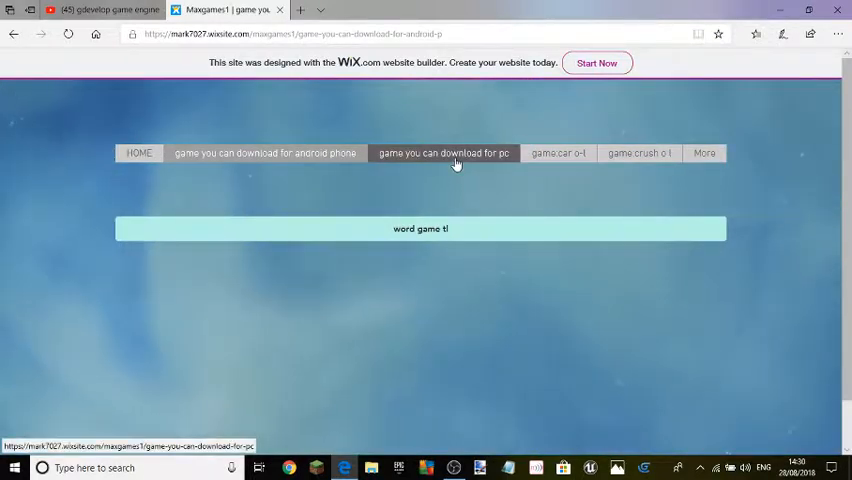
mouse_move(566, 190)
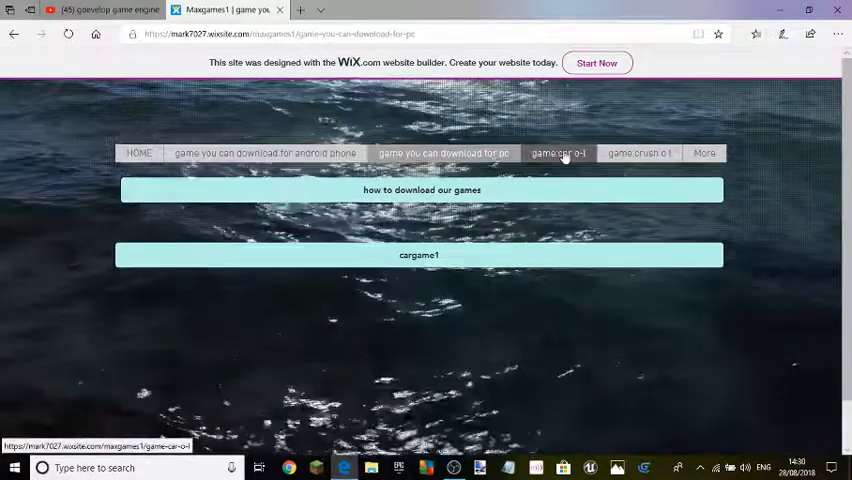
click(556, 152)
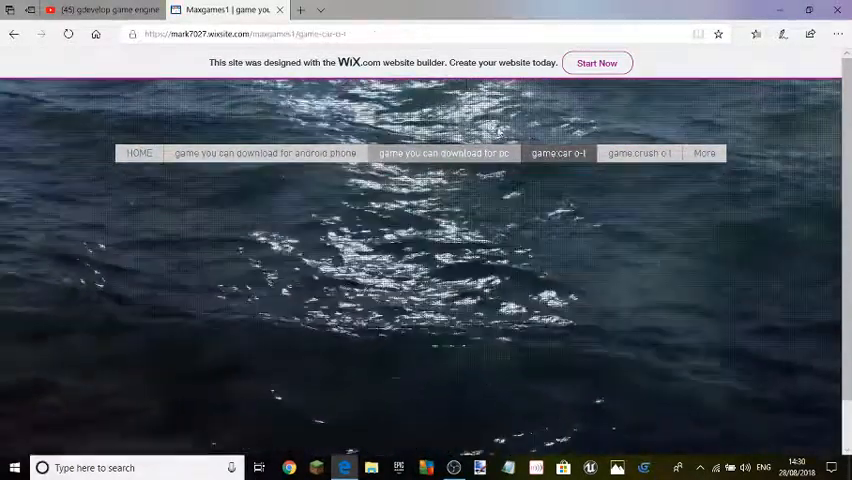